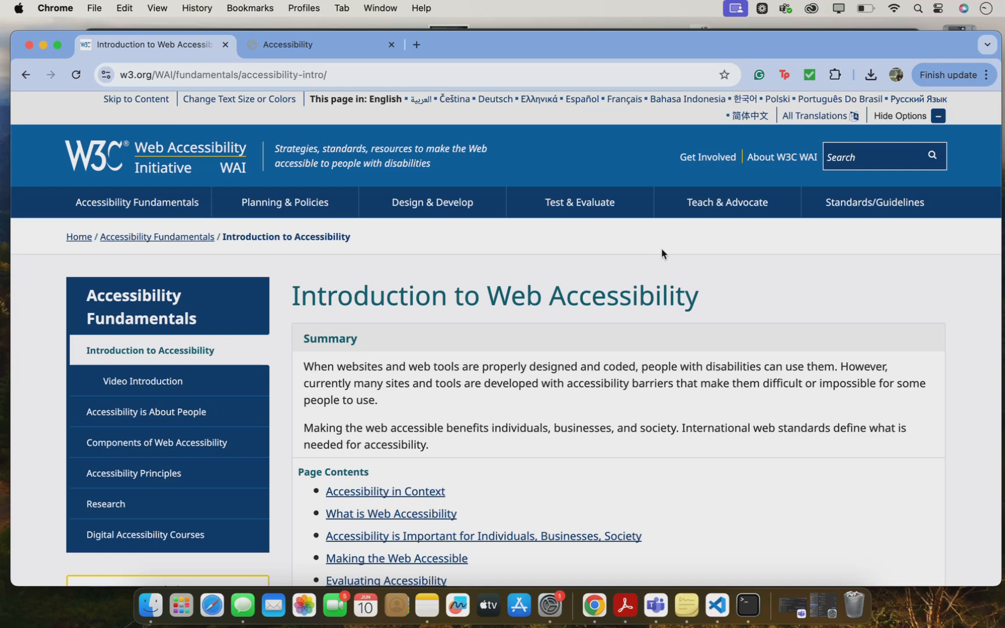
Insert an img tag with src team.jpg and no alt attribute below the header.
scroll(down, 3)
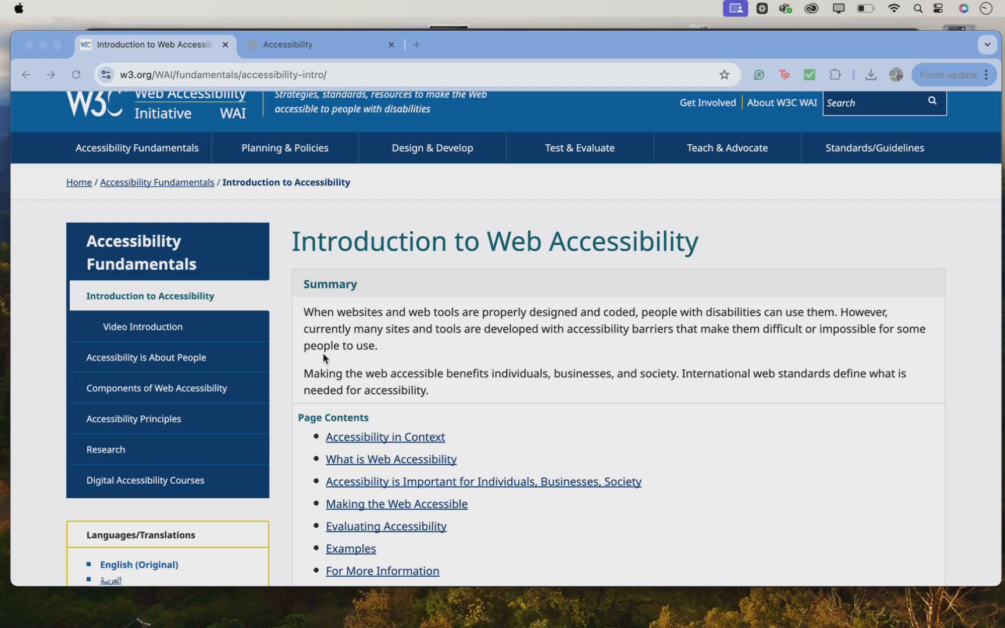
mouse_move(251, 362)
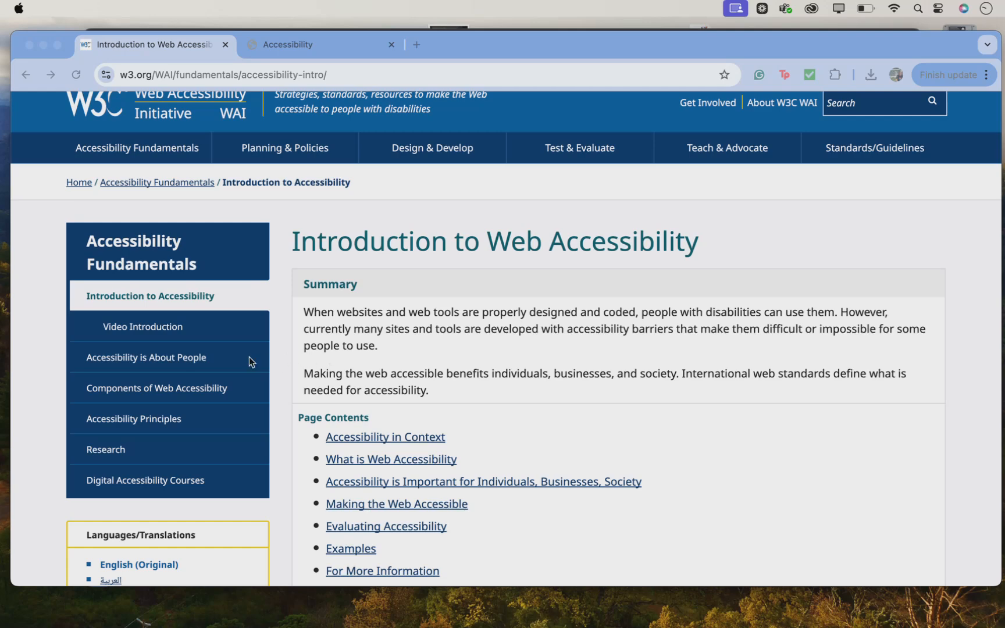
mouse_move(49, 217)
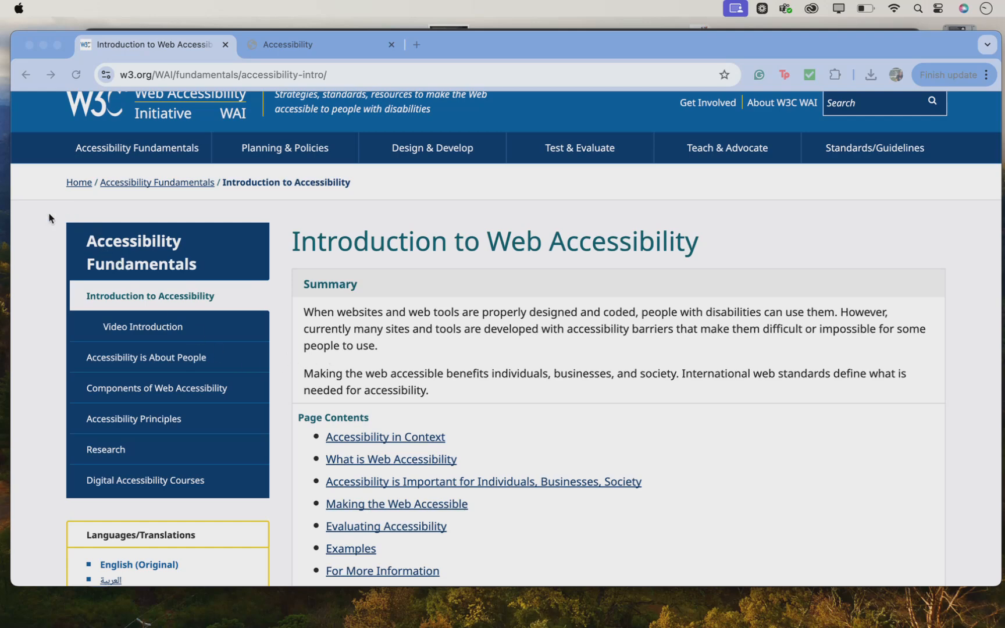
scroll(down, 3)
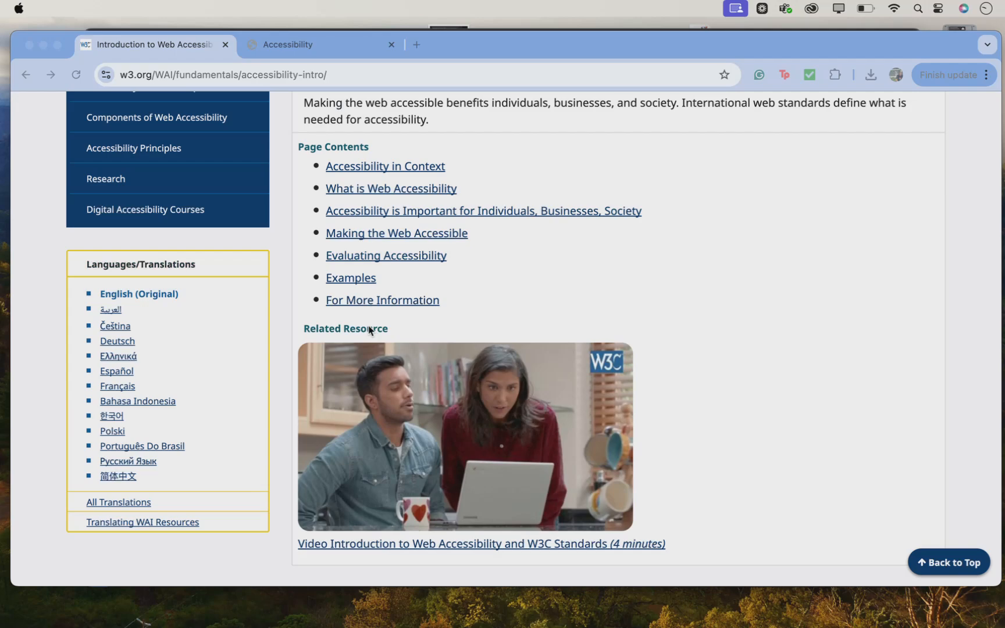
mouse_move(390, 315)
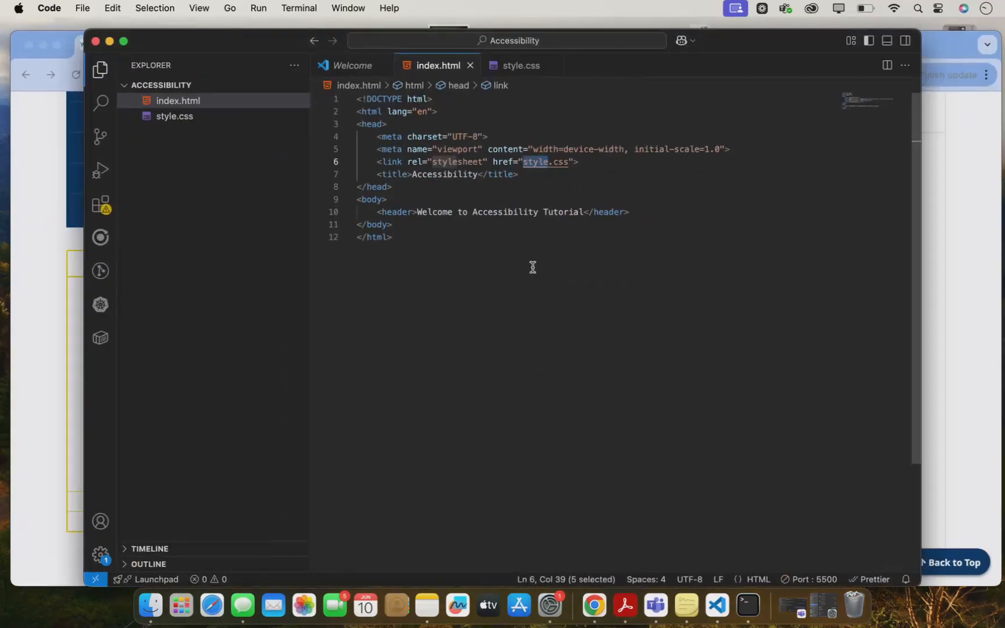
mouse_move(534, 282)
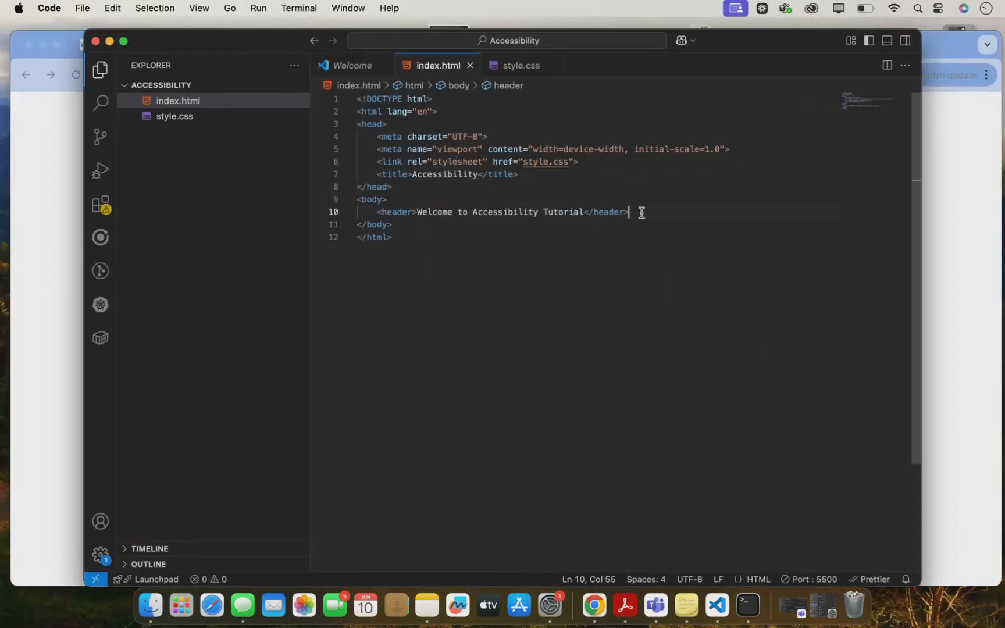
key(Enter)
text(<img src="" alt="">)
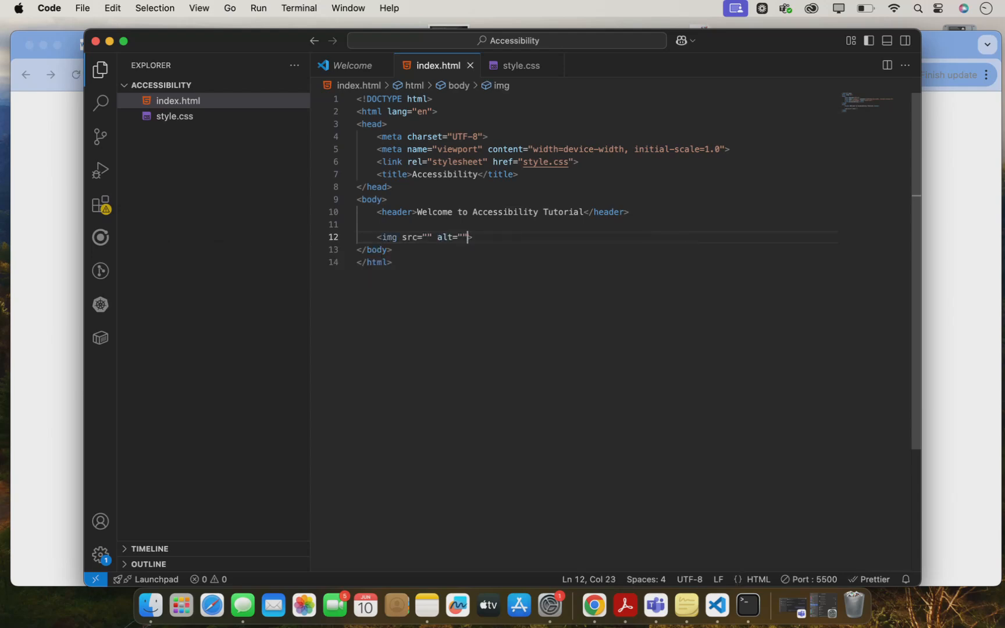
key(Backspace)
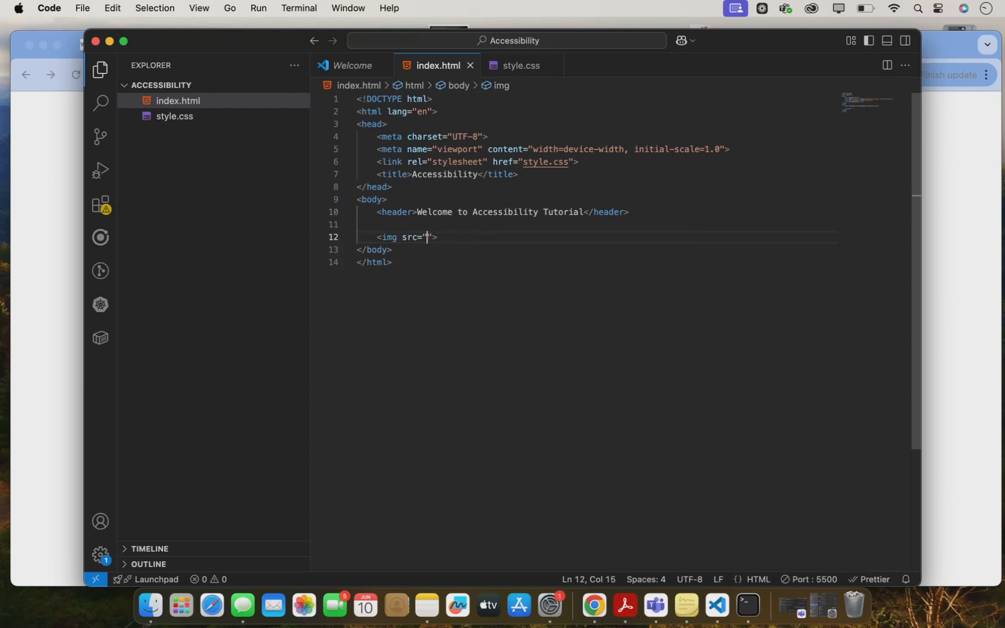
text(team.jpg)
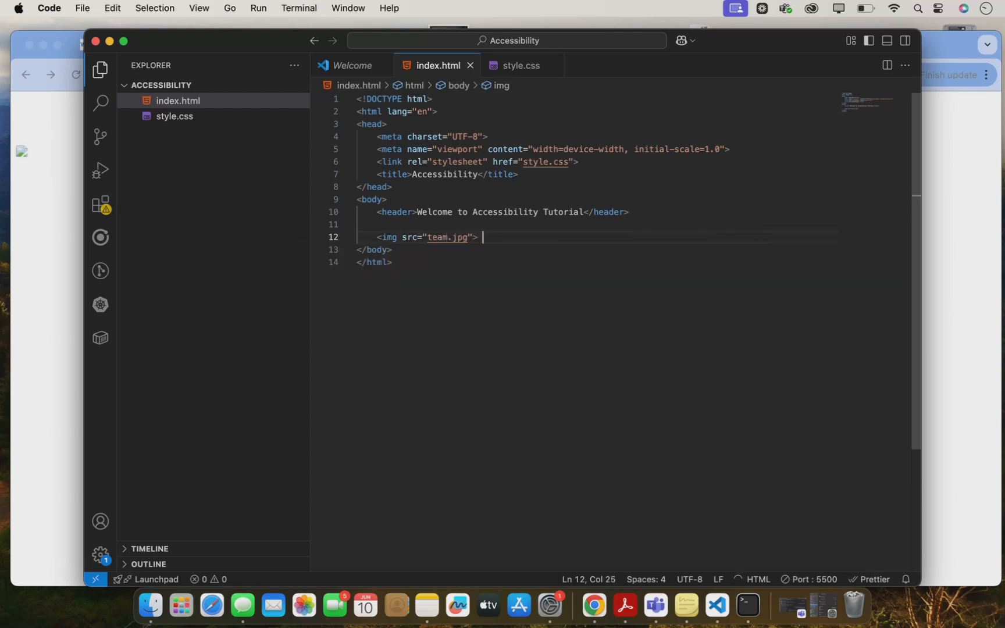
Add a 'This is bad' comment on the line above the image.
key(Enter)
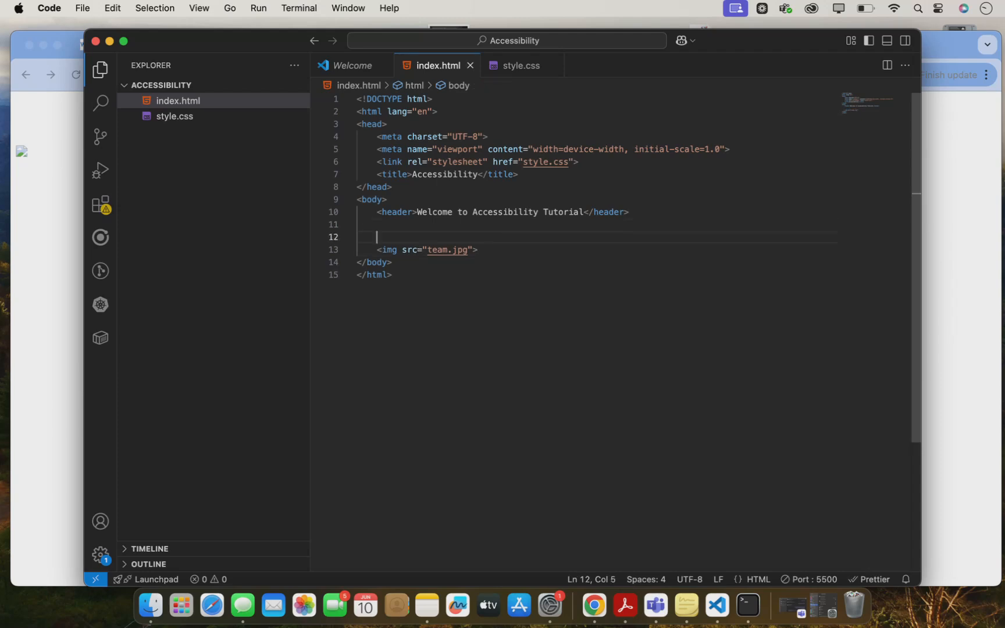
text(This is ba)
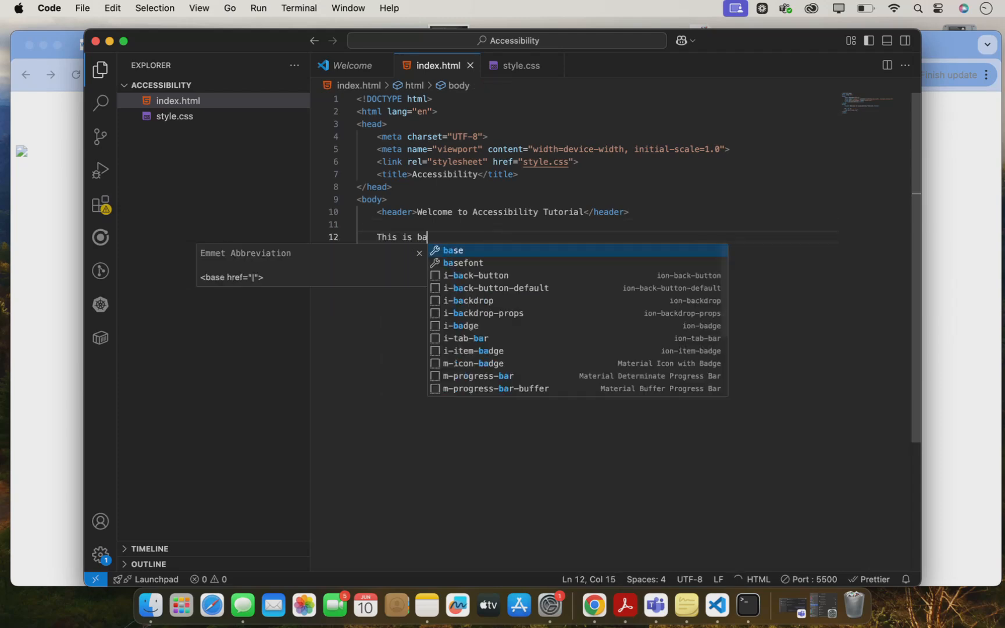
text(d)
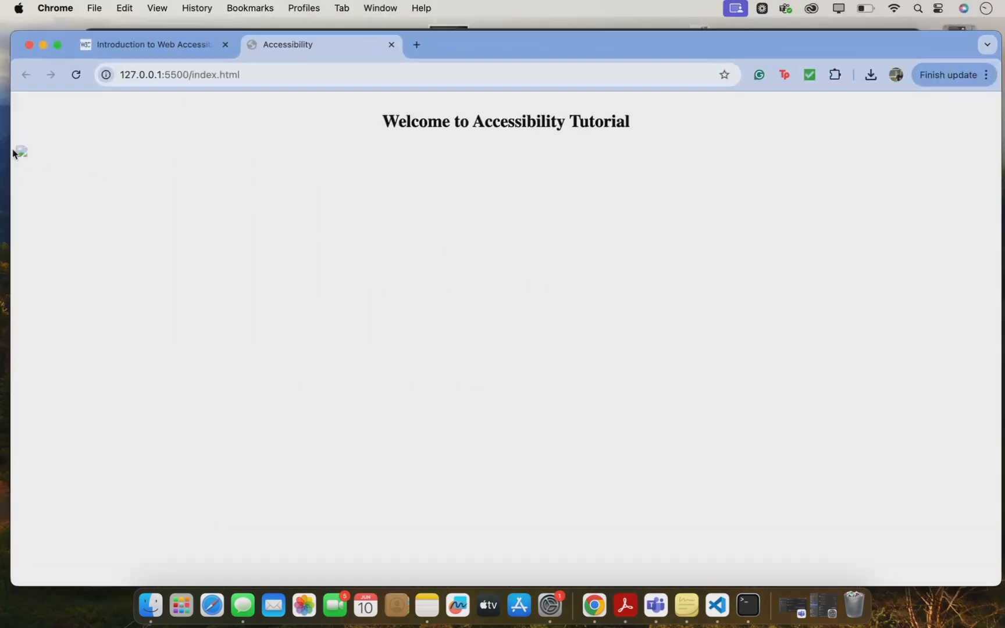
mouse_move(85, 161)
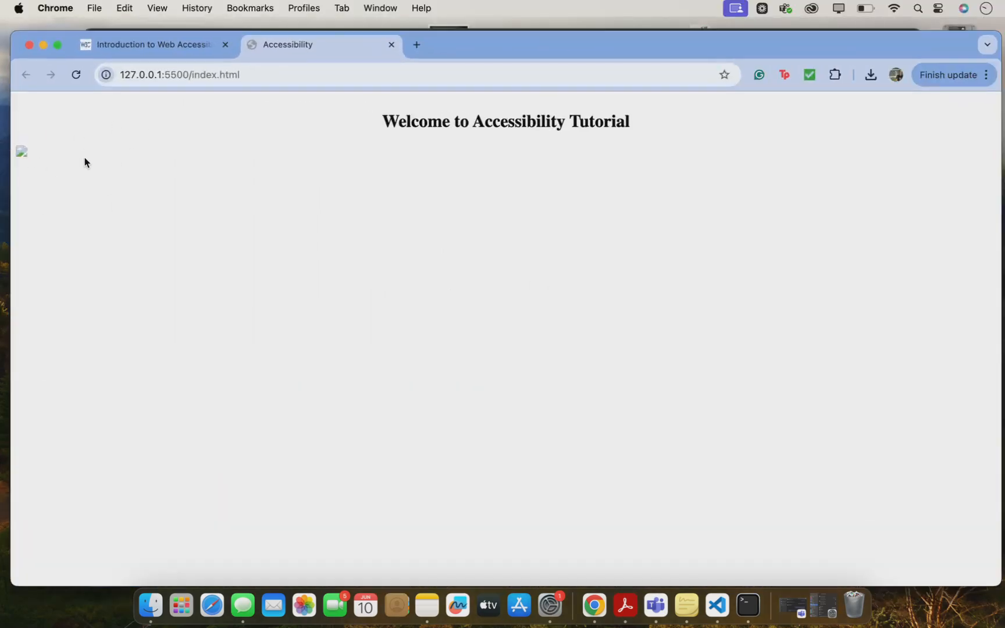
mouse_move(33, 119)
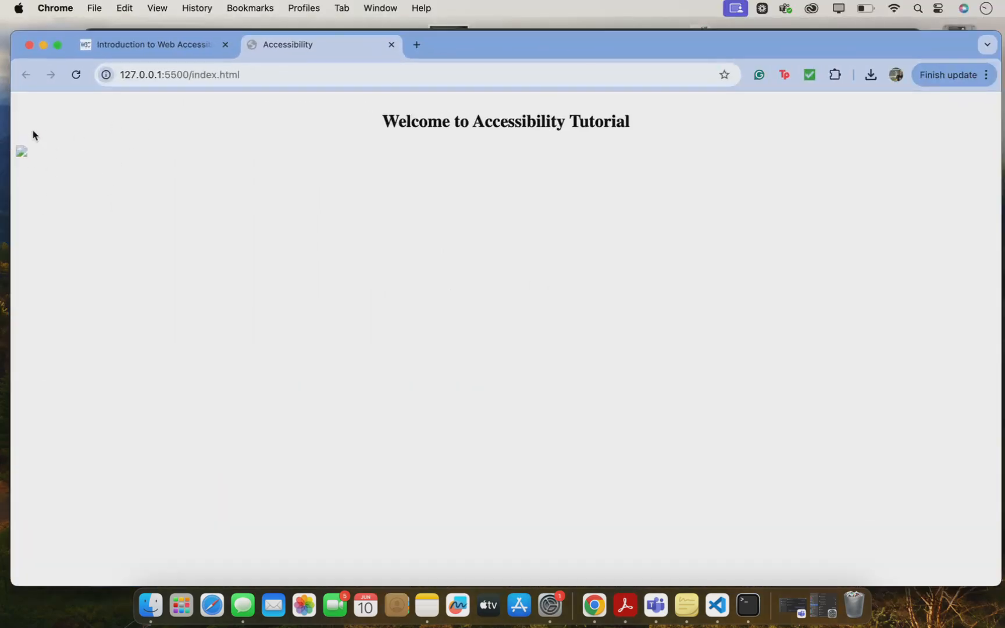
mouse_move(163, 219)
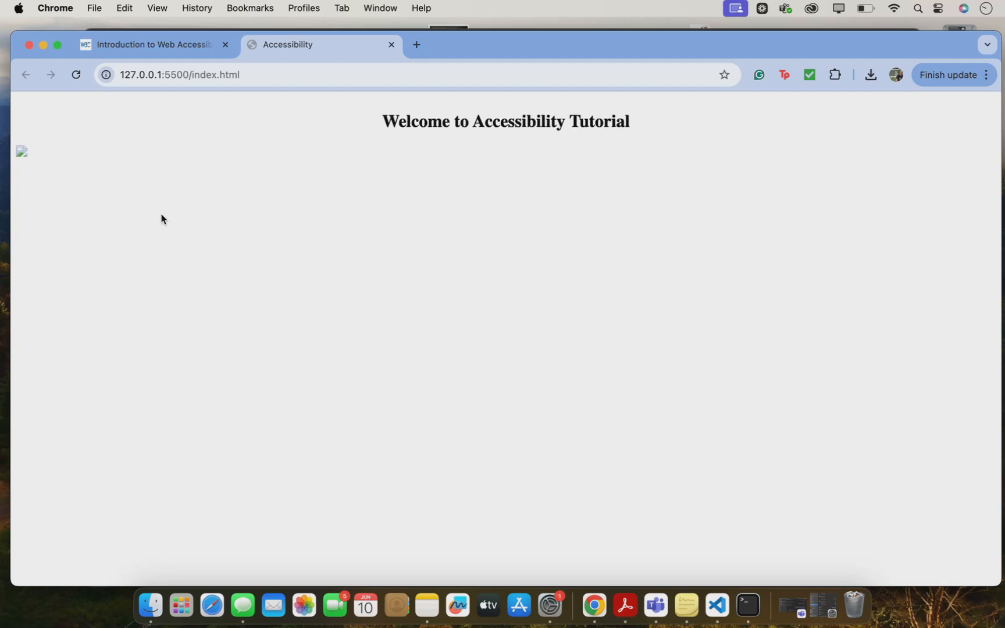
mouse_move(46, 203)
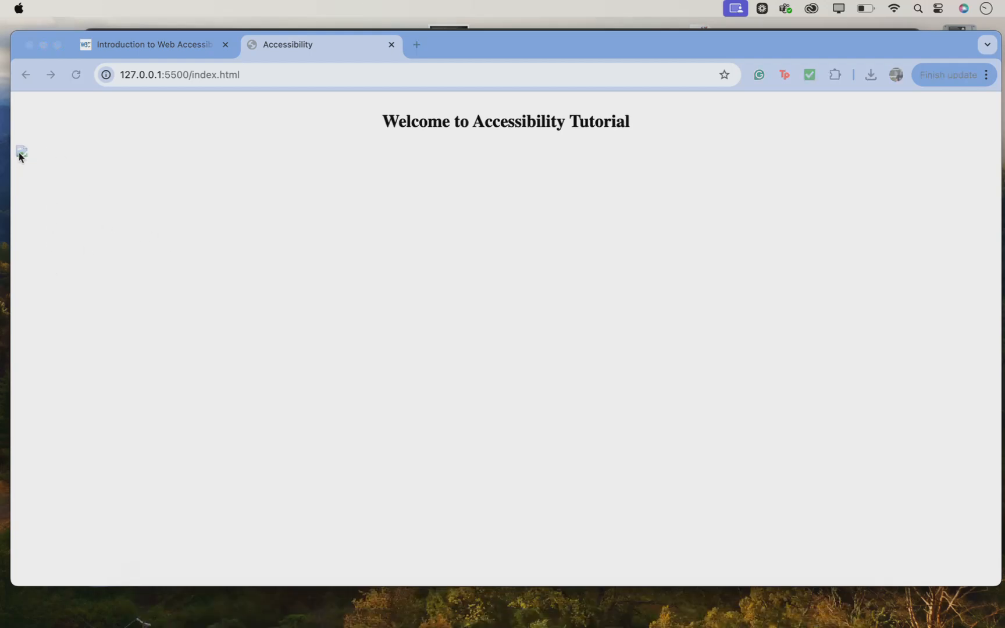
Insert a second img tag with src team.jpg below the first image.
click(718, 606)
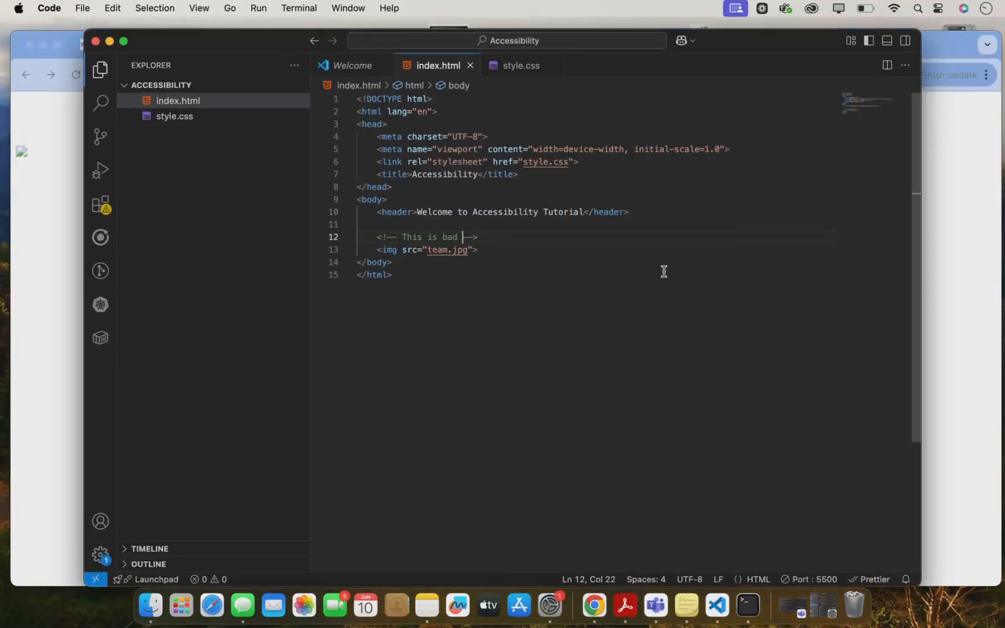
mouse_move(489, 256)
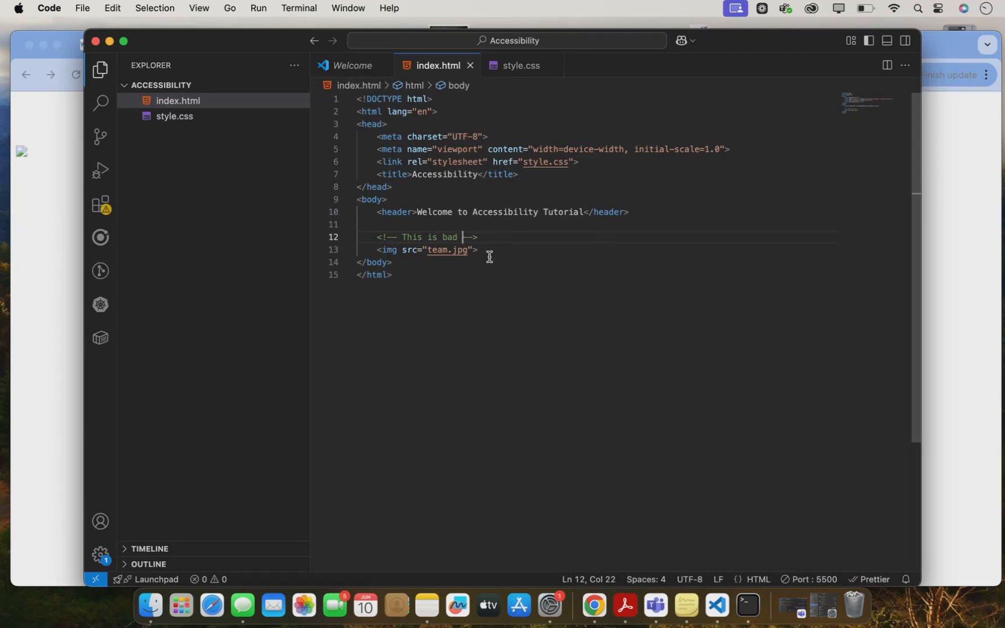
click(485, 250)
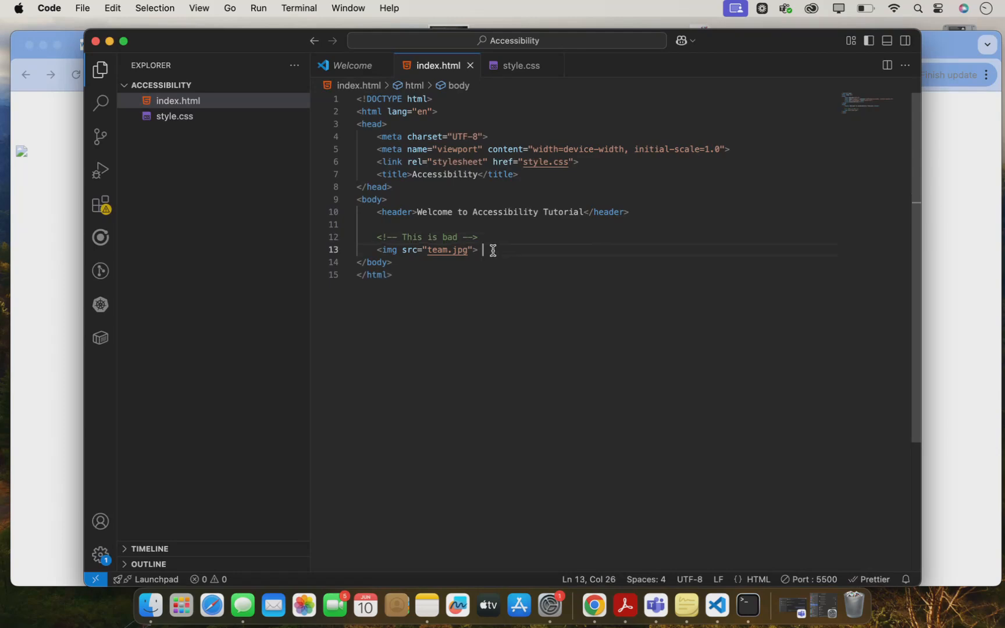
key(Enter)
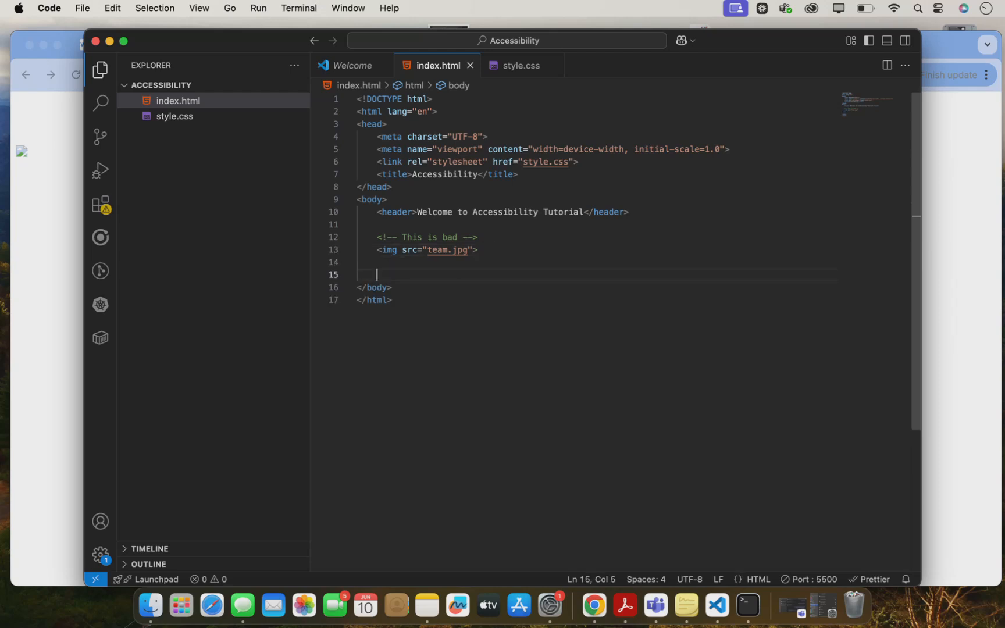
text(<img src="" alt="">)
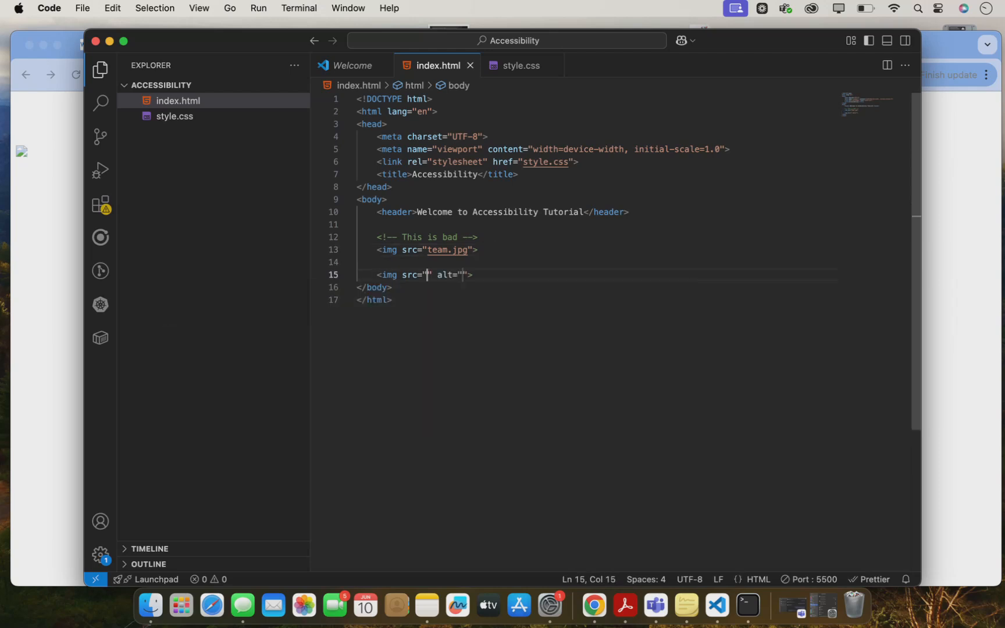
text(team.jpg)
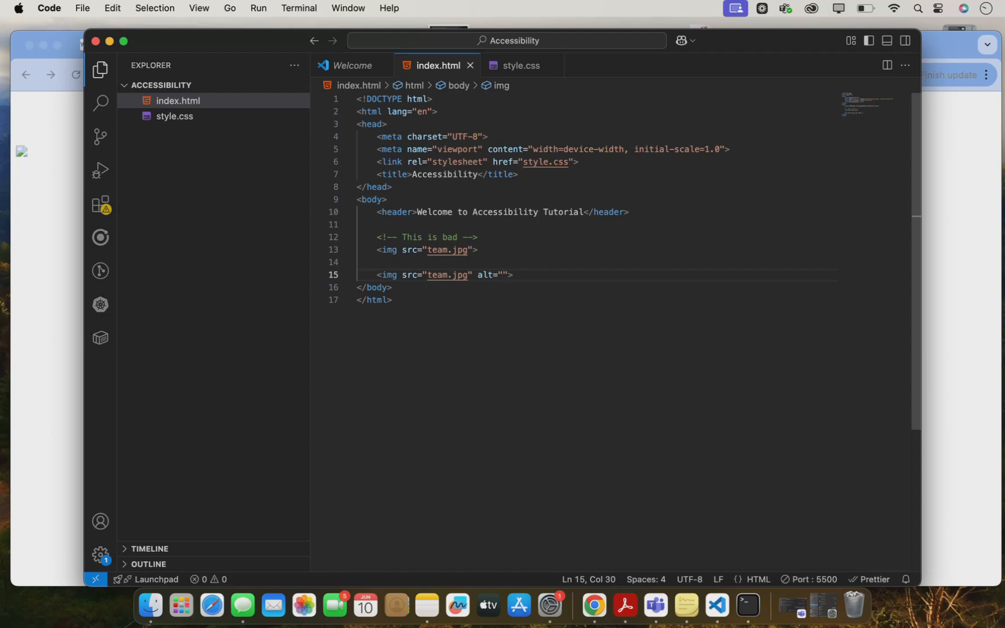
Set its alt text to 'Our company team standing together at the annual retreat'.
text(Our)
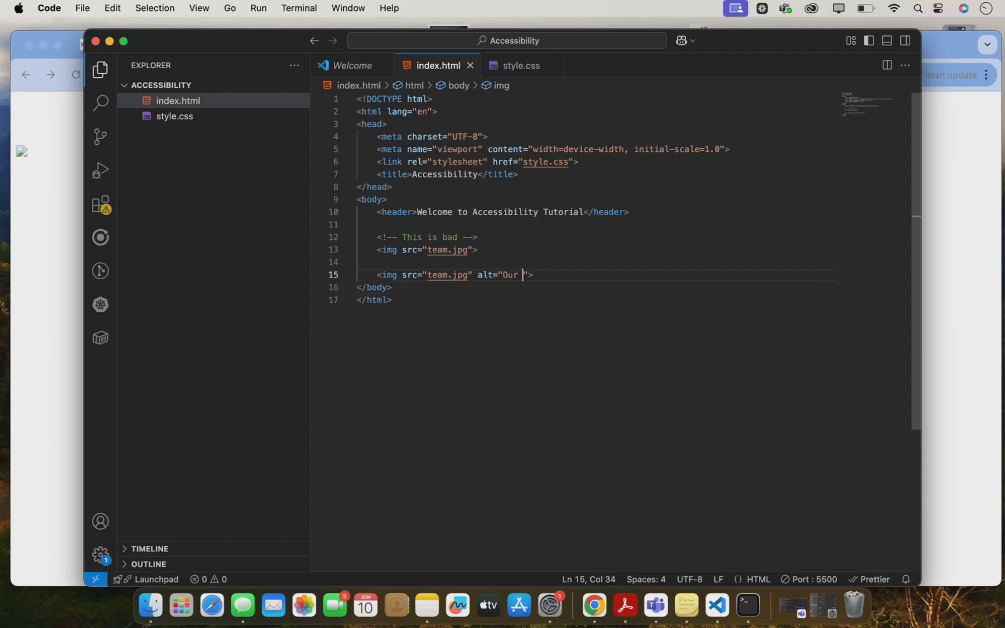
text(company team s)
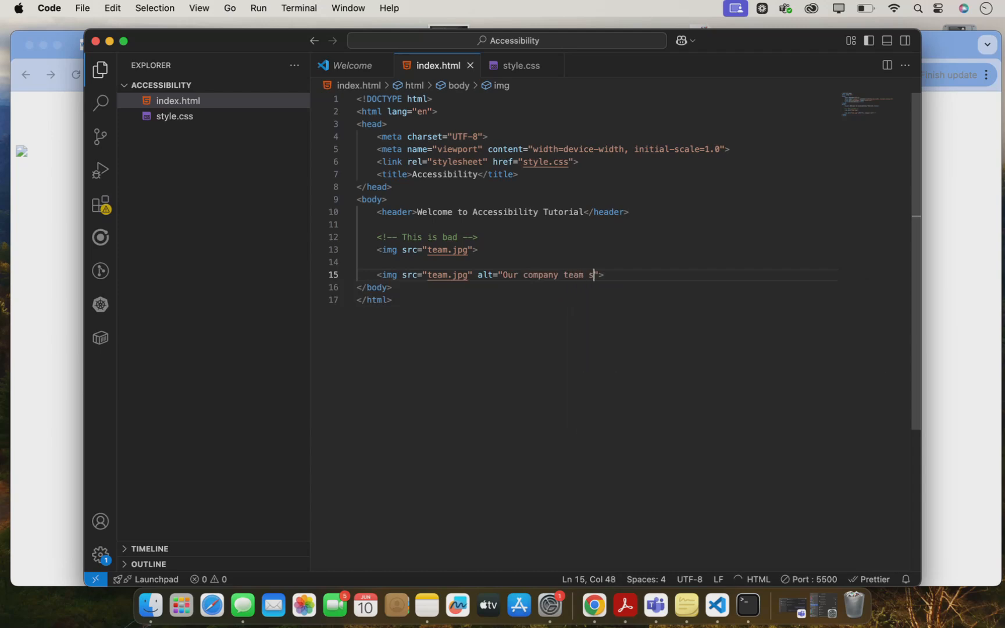
text(tanding)
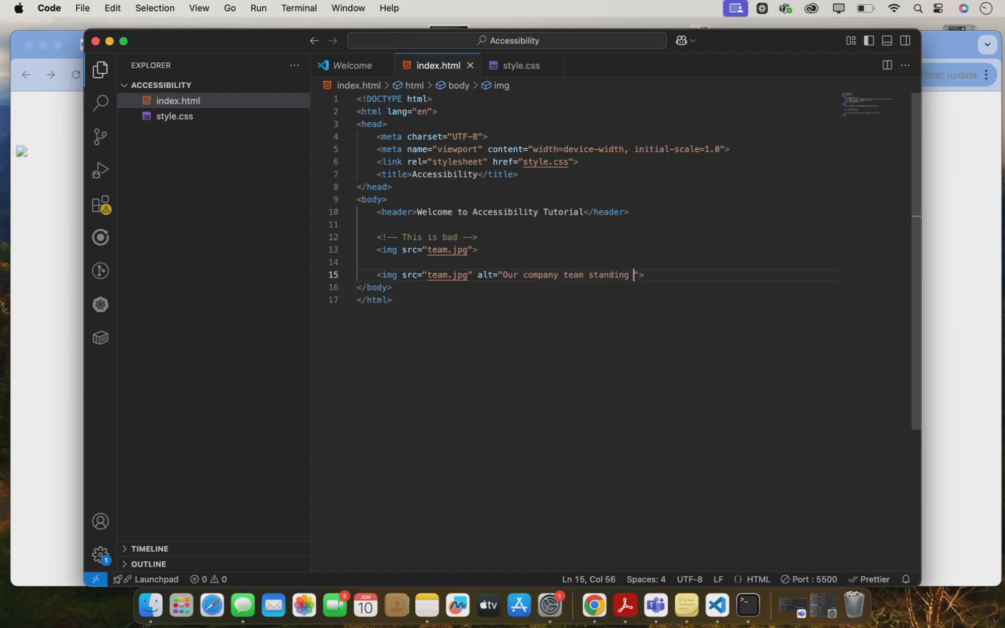
text(together)
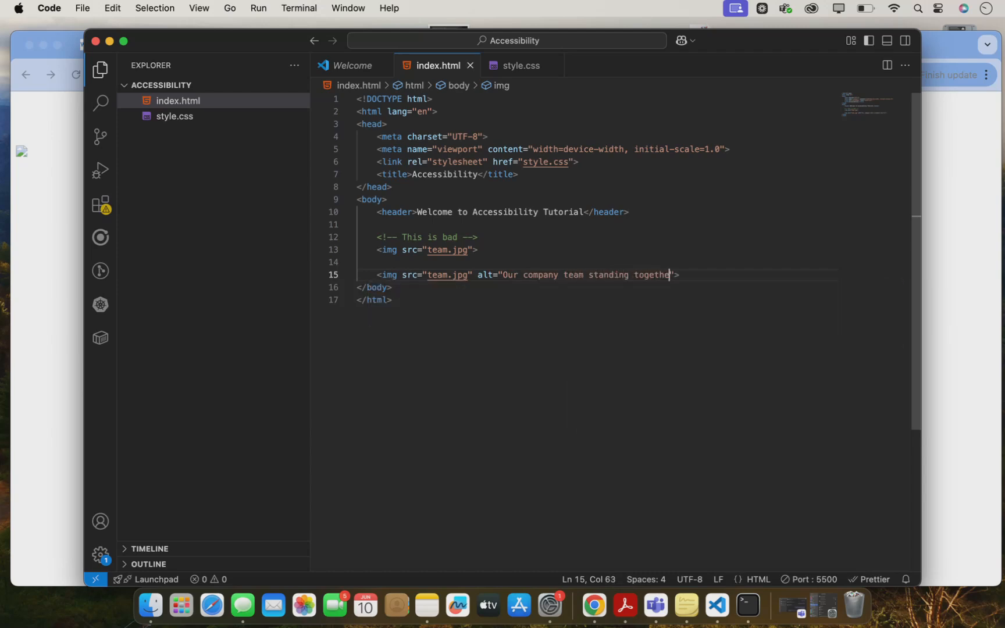
text(at the annual)
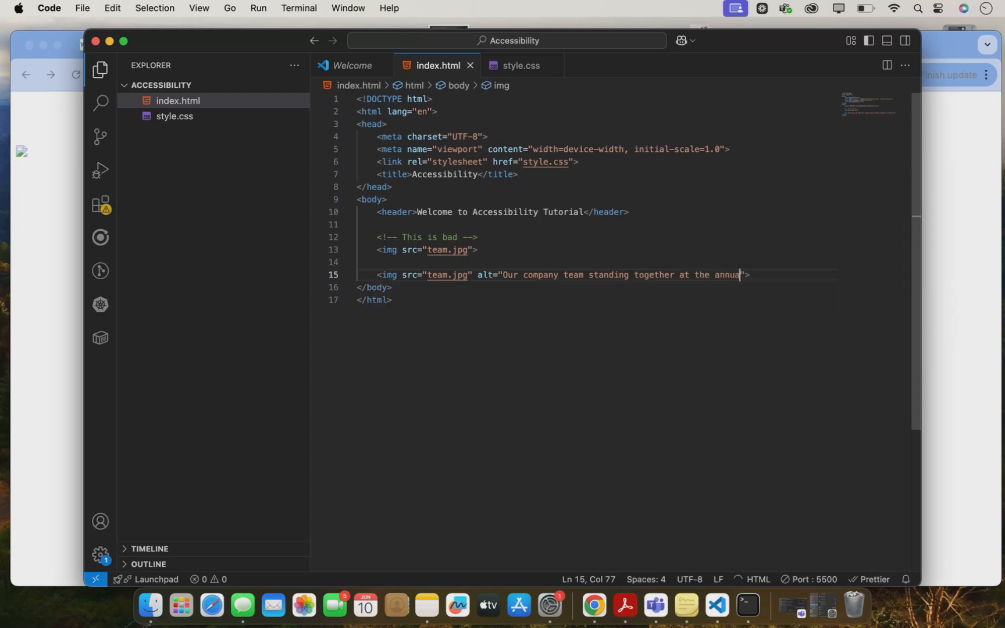
text(retreat)
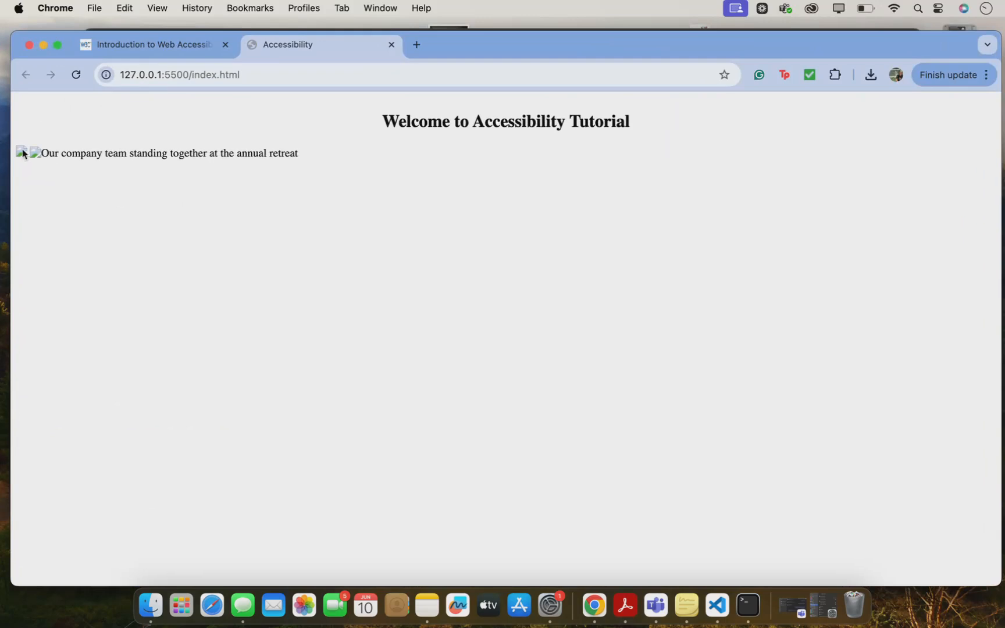
mouse_move(38, 161)
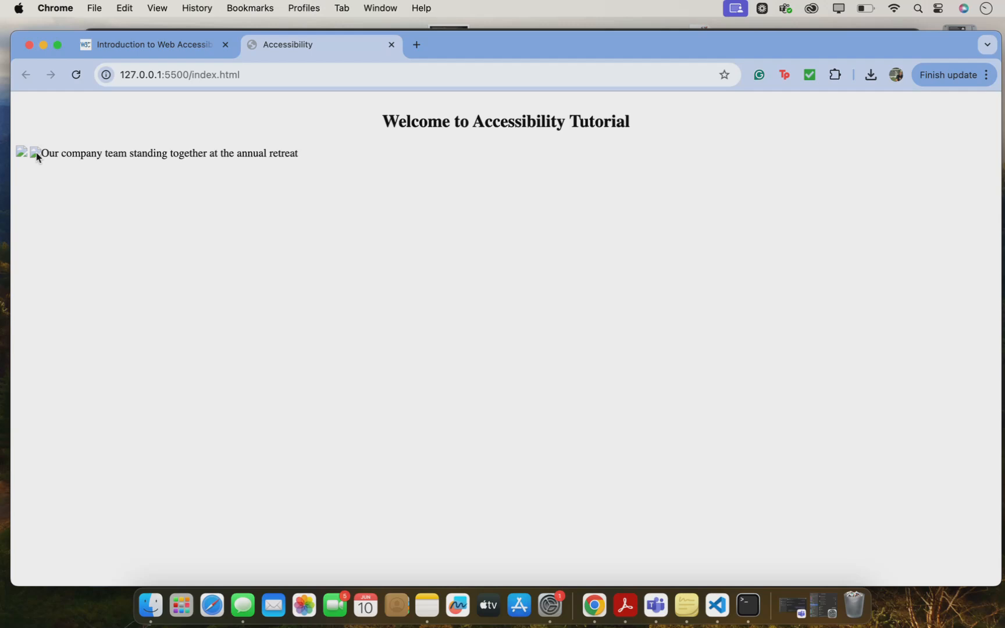
click(717, 606)
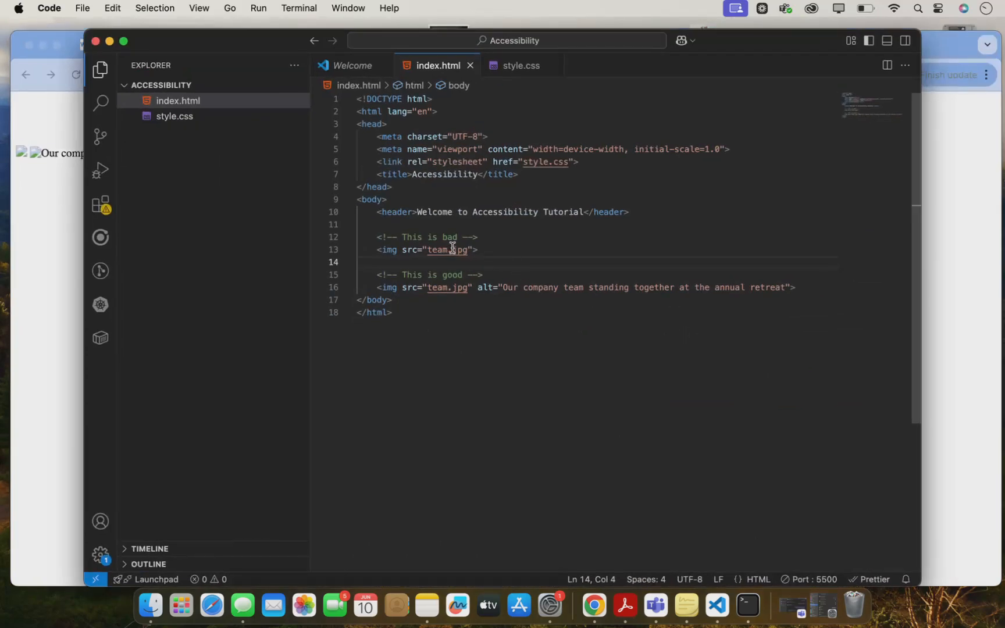
mouse_move(460, 287)
text(<a href=""></a>)
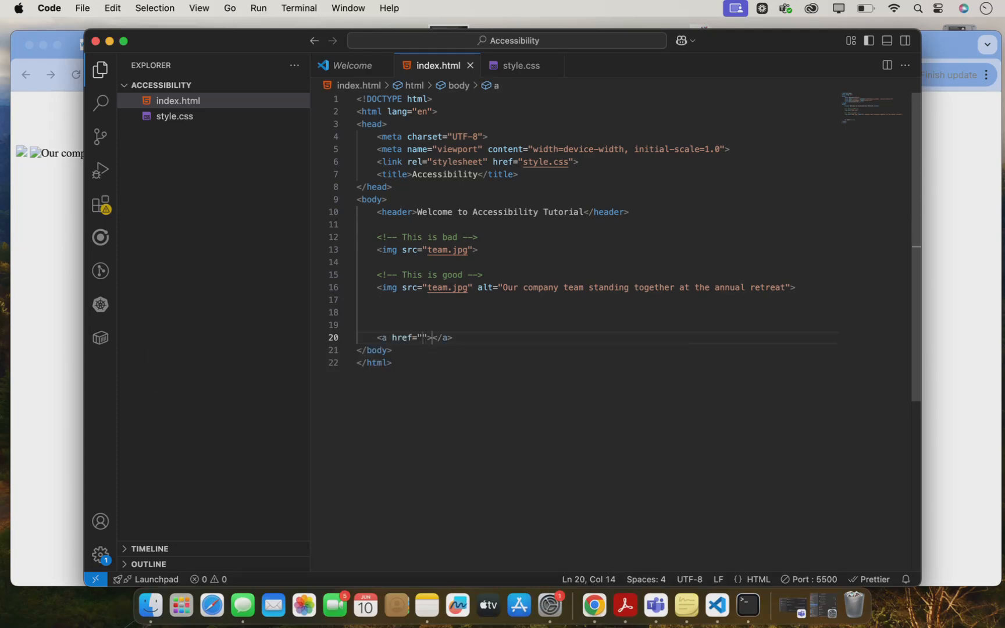
text(https://googl)
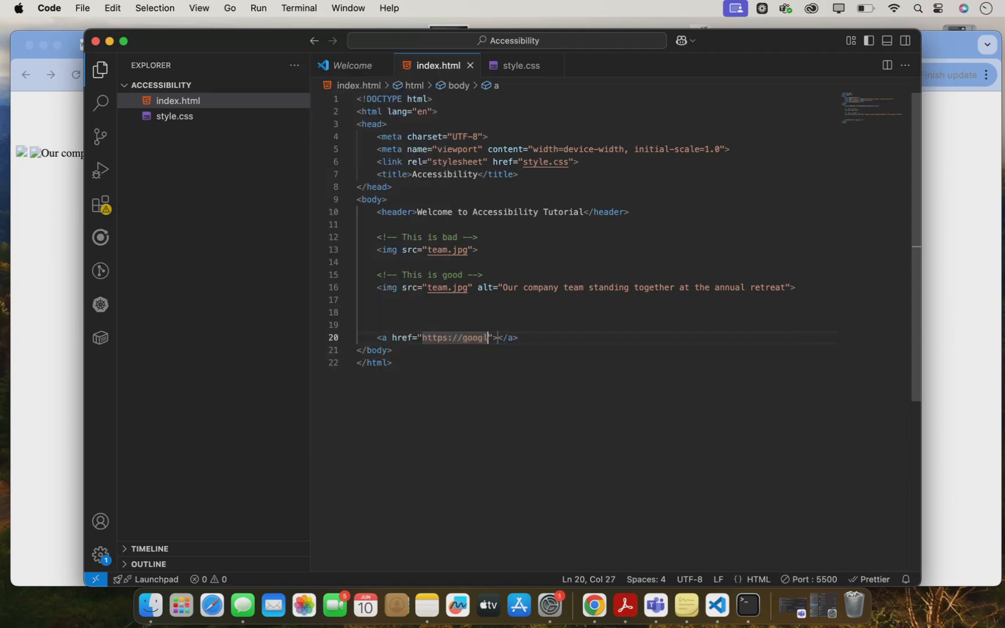
text(e.com)
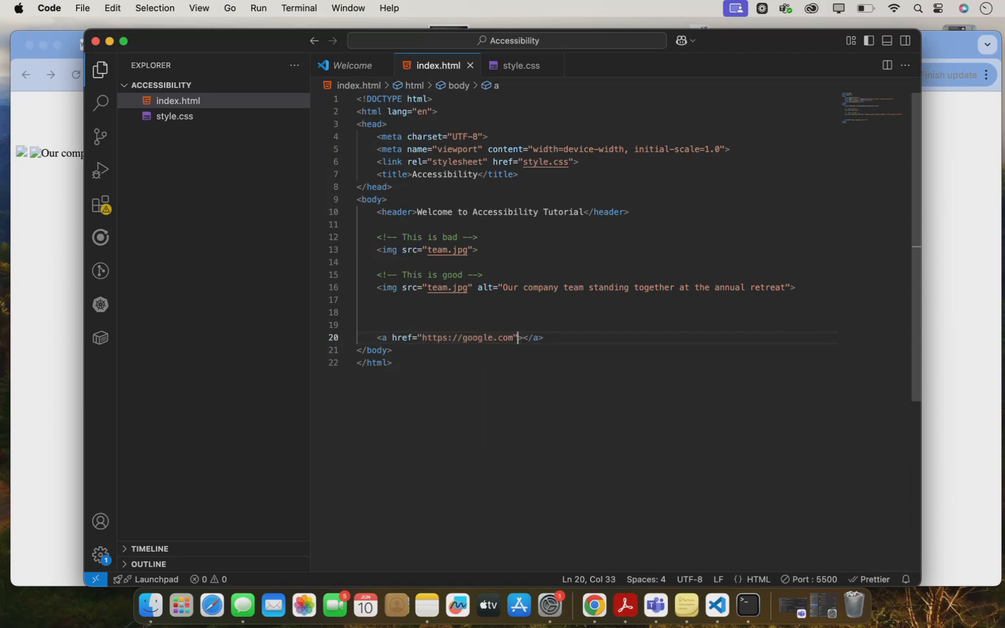
text(C)
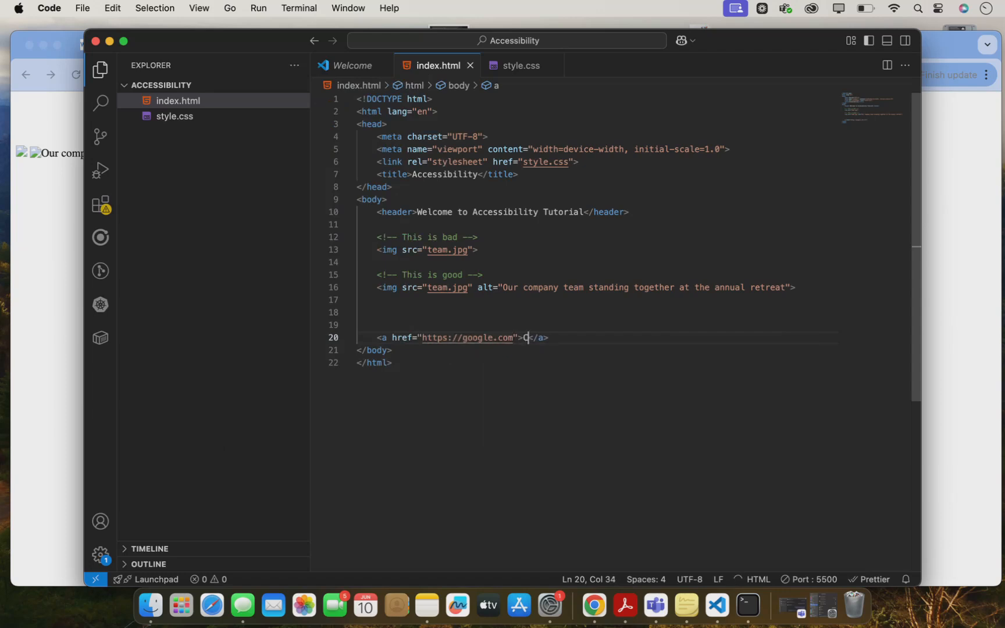
text(lick me)
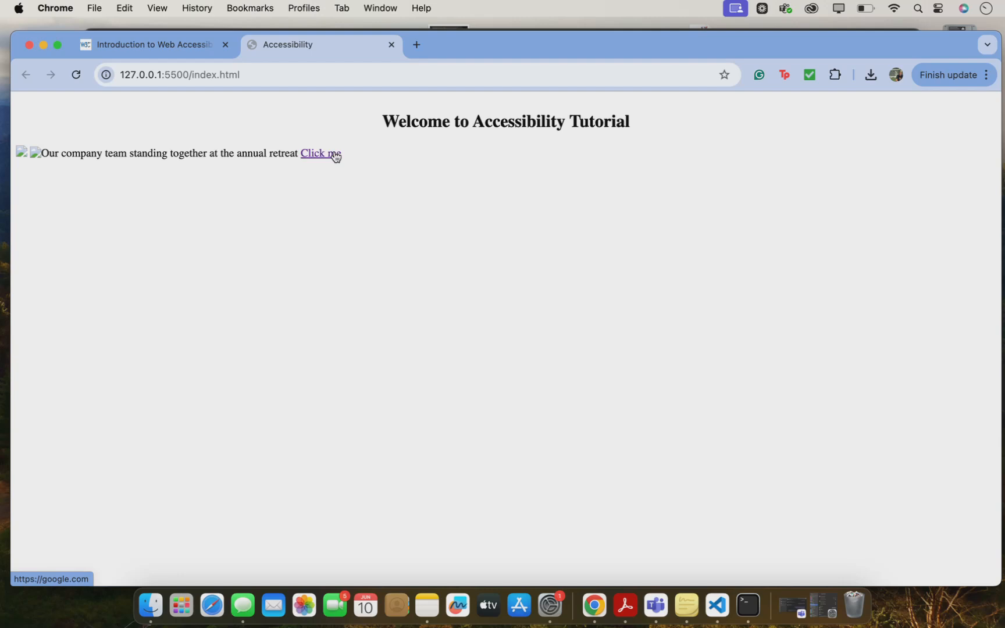
mouse_move(403, 262)
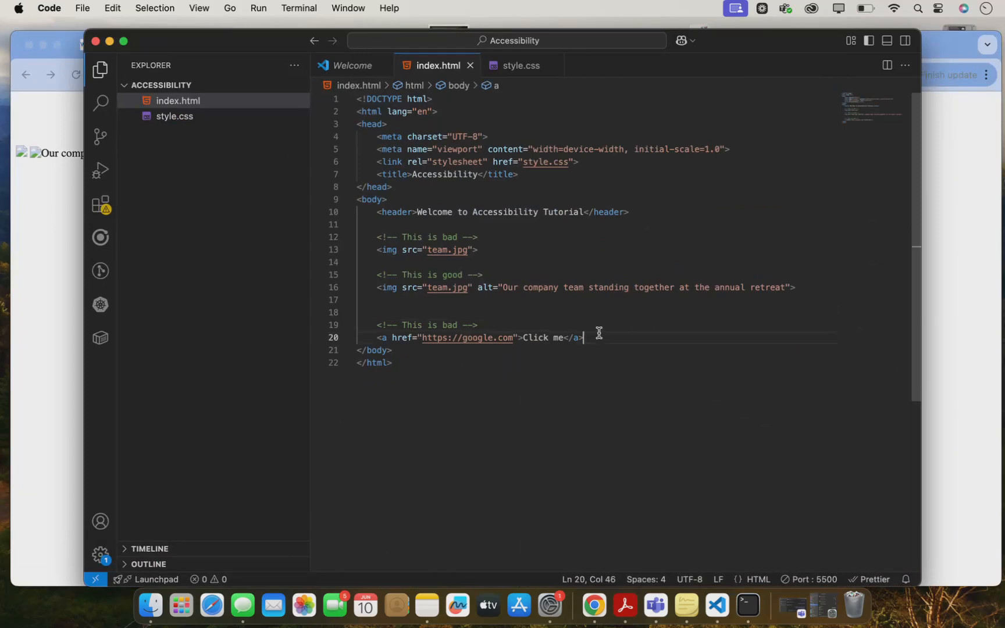
Duplicate the bad link and change its text to 'Go to Google' as the good example.
drag(583, 337, 357, 325)
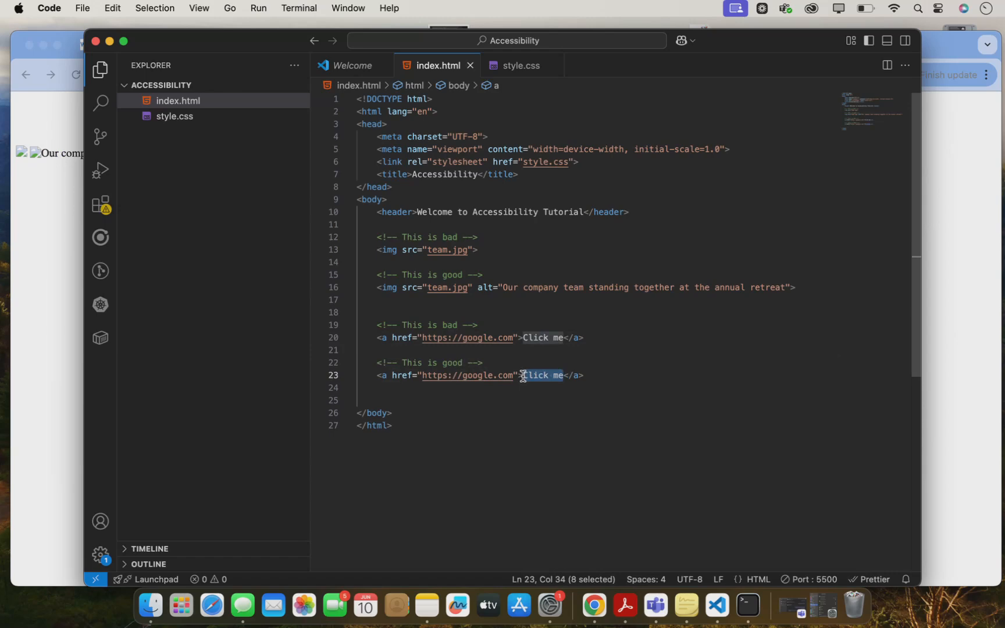
text(Go)
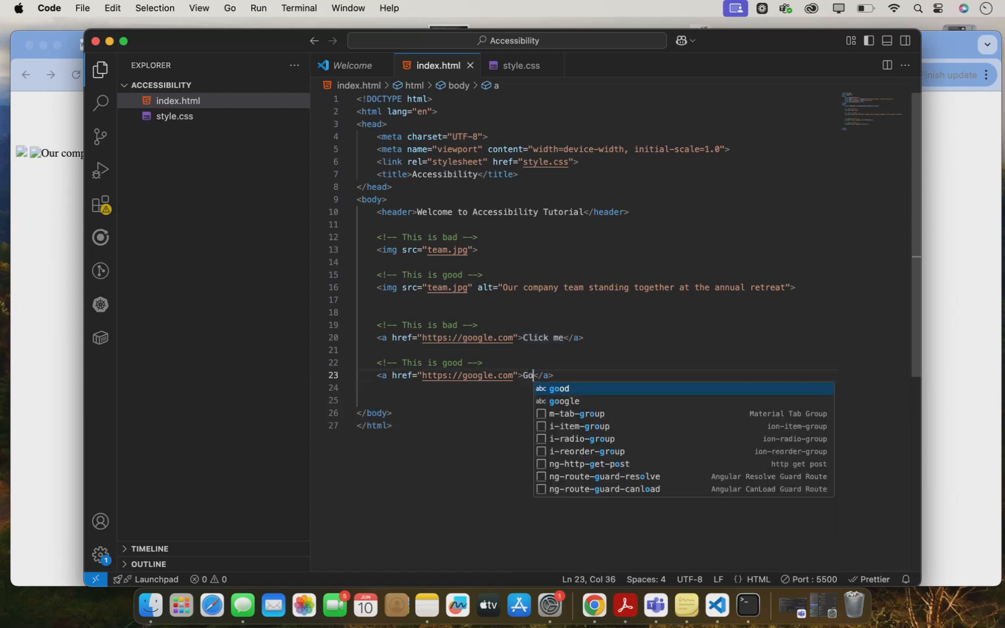
text(" to Google")
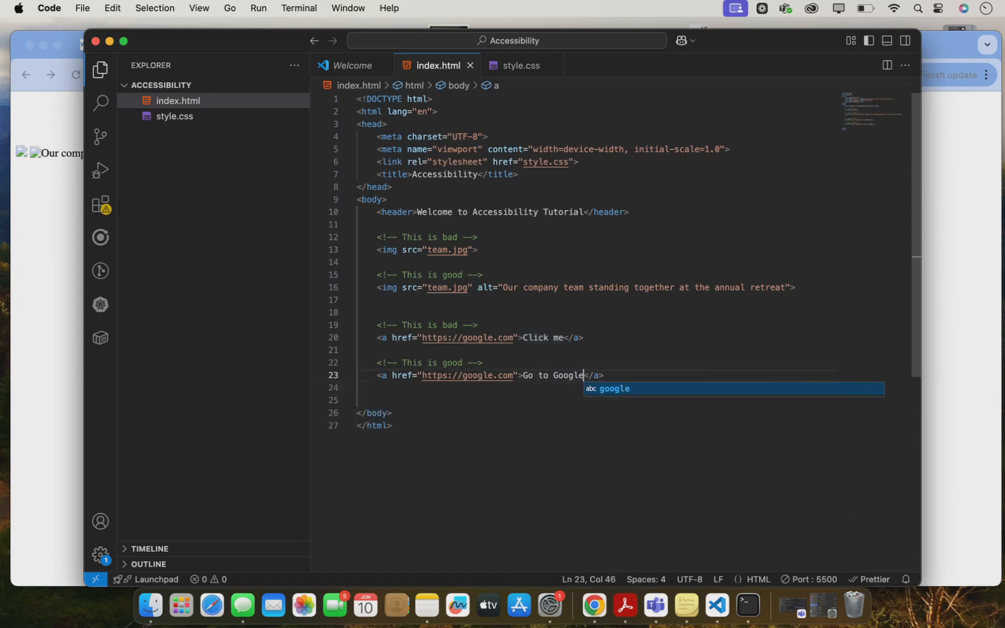
mouse_move(100, 305)
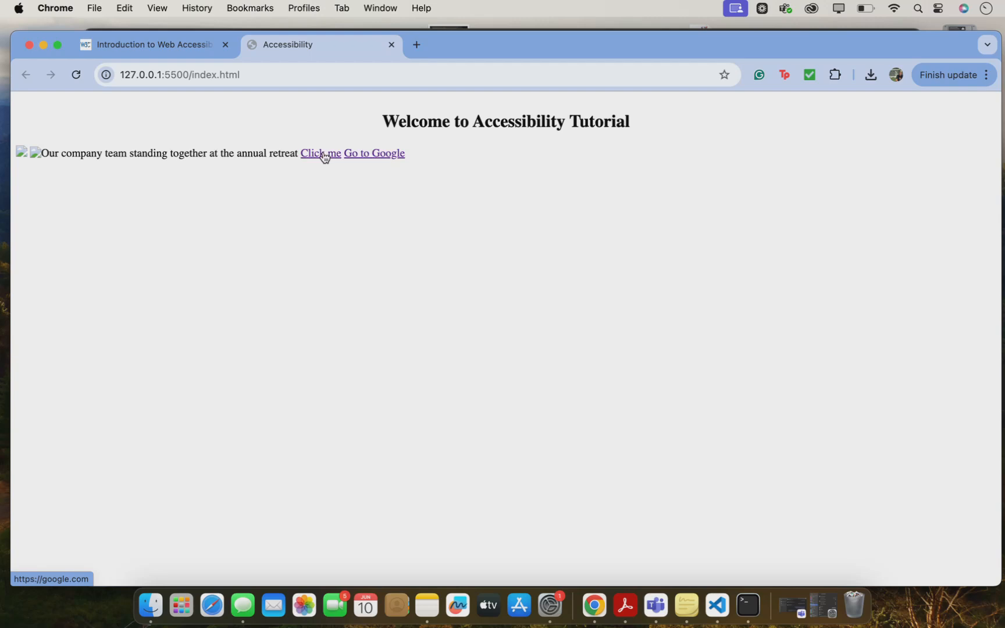
mouse_move(360, 161)
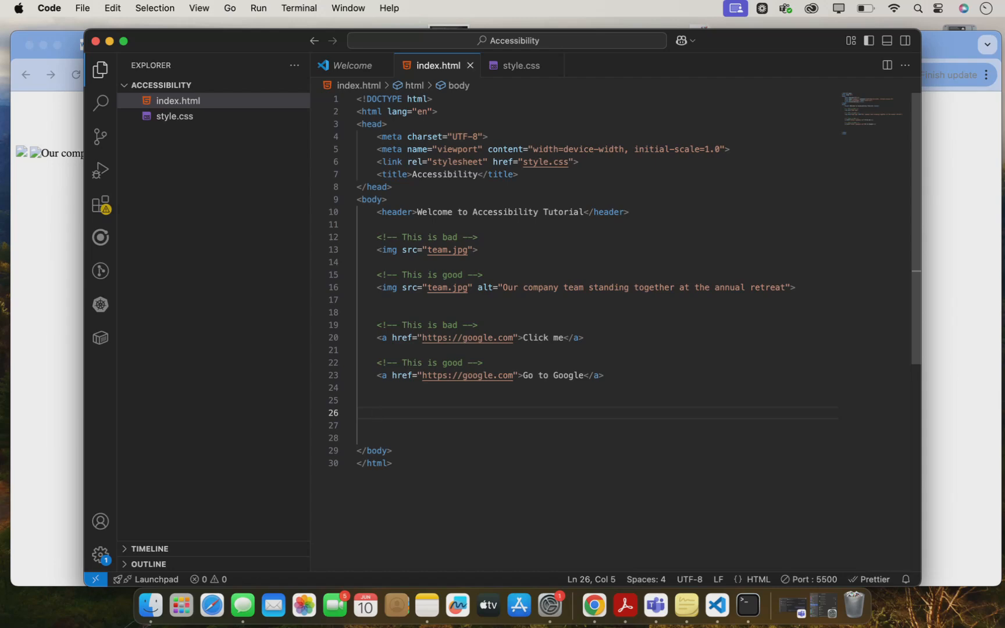
Expand an Emmet text input with placeholder 'email' and duplicate the comment and input below.
text(in)
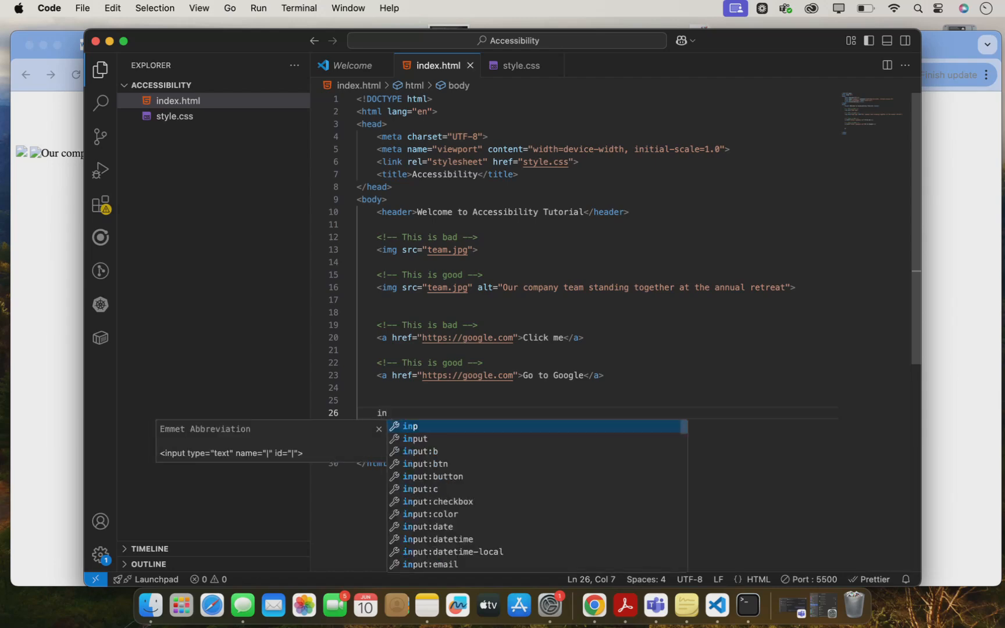
key(Escape)
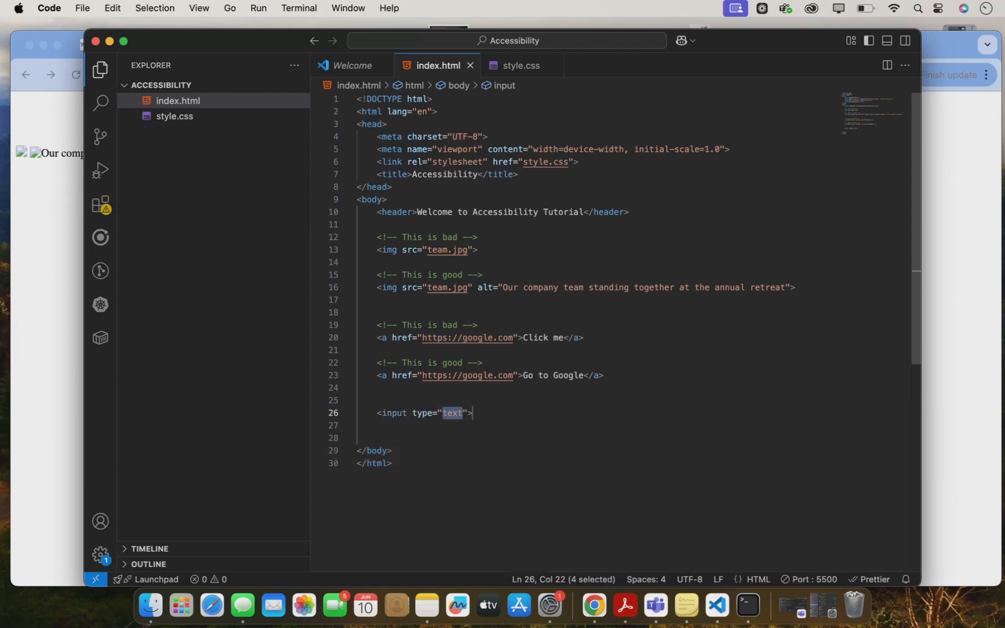
text(placeholder="email)
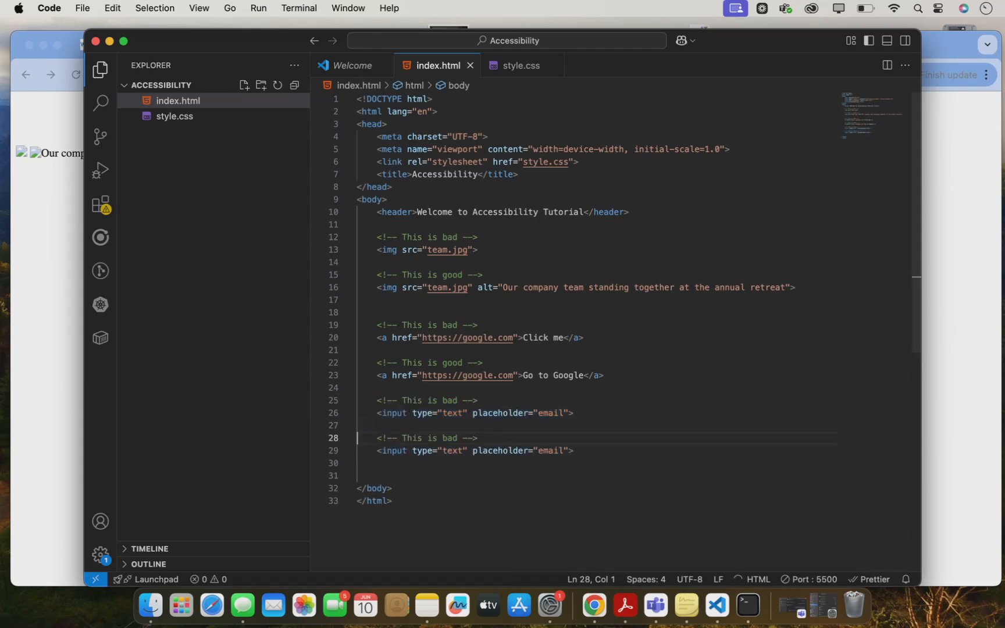
click(563, 434)
text(<label for=""></label>)
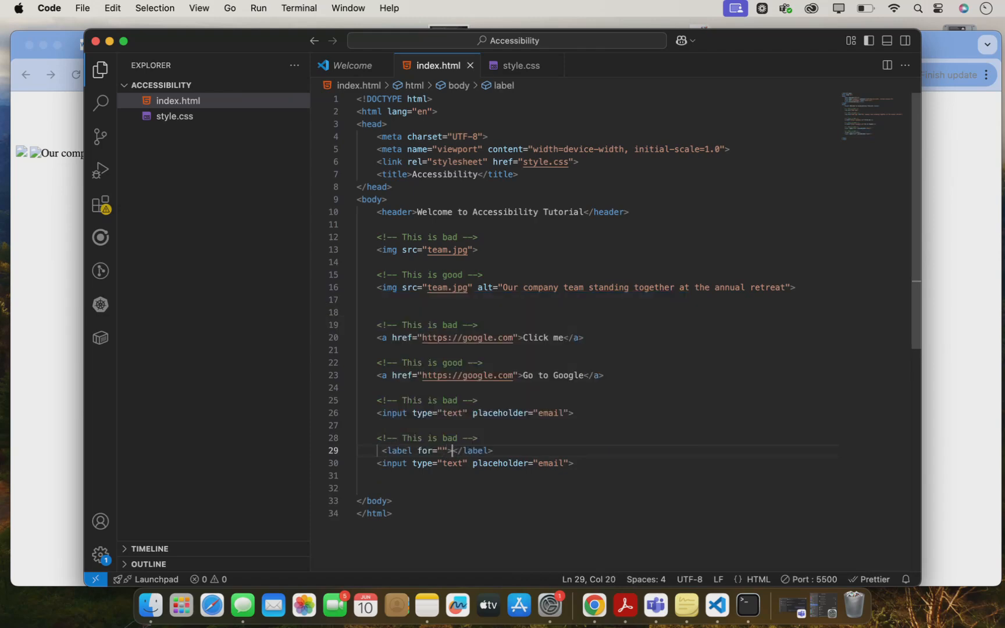
Add a label 'Email address' with for user-email and change the comment to 'This is good'.
text(Email Address)
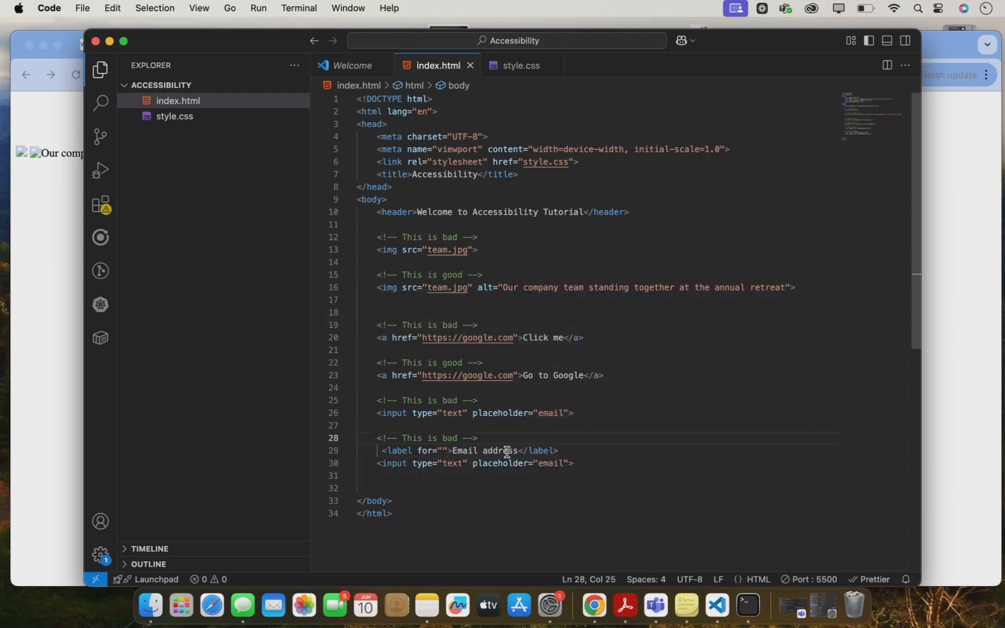
text(goo)
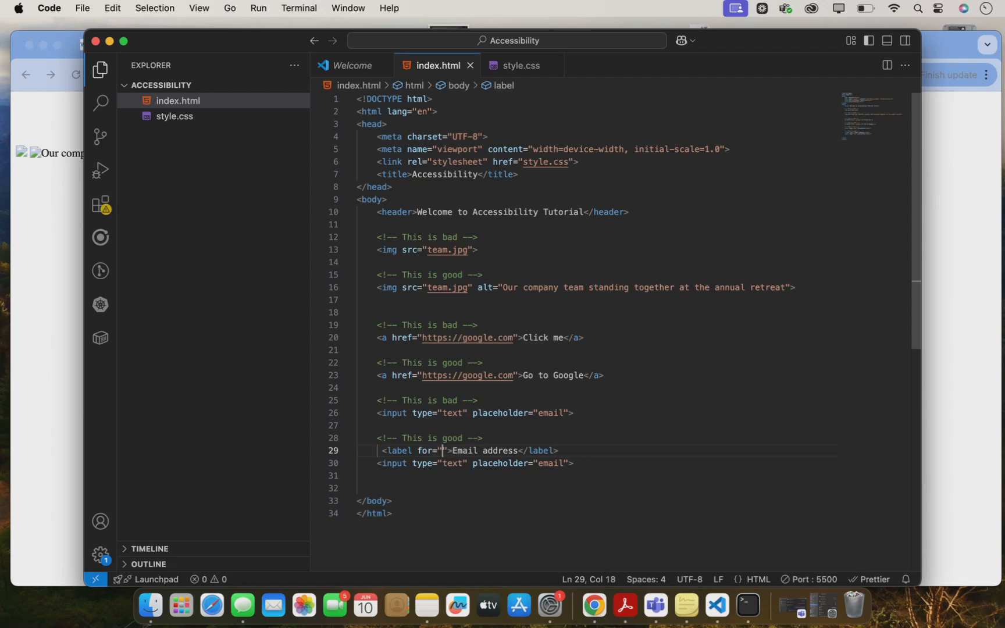
text(user-email;)
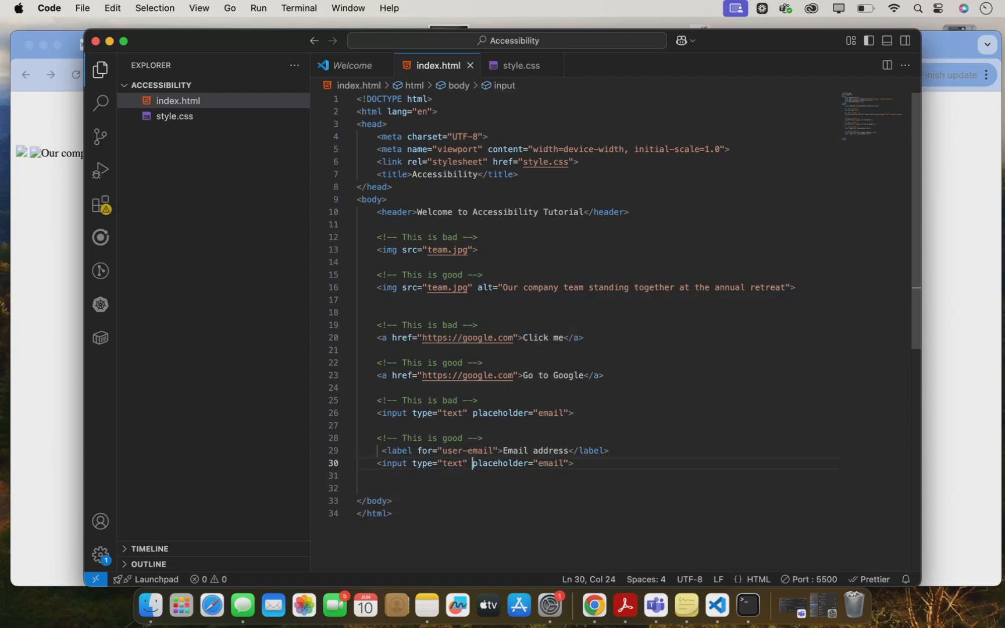
Give the second input id user-email and change its type to email.
text(id)
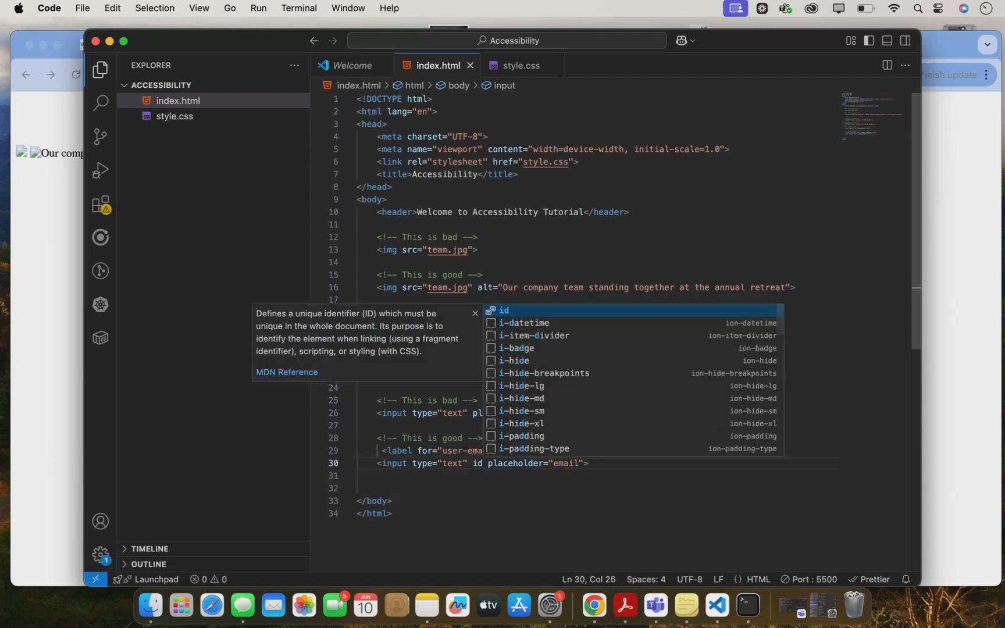
text(="user-email")
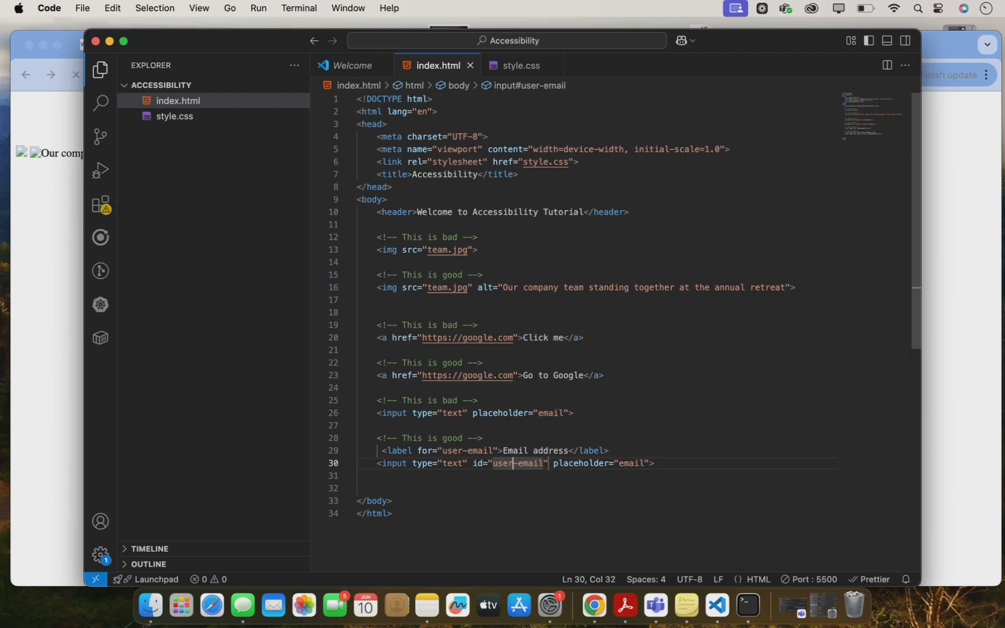
double_click(454, 463)
text(mail)
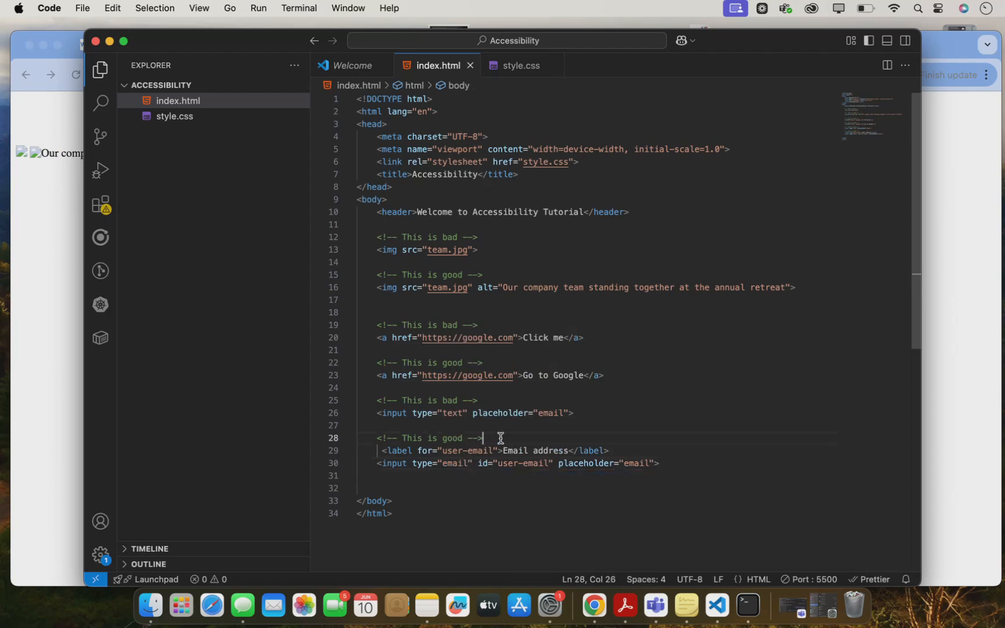
double_click(399, 452)
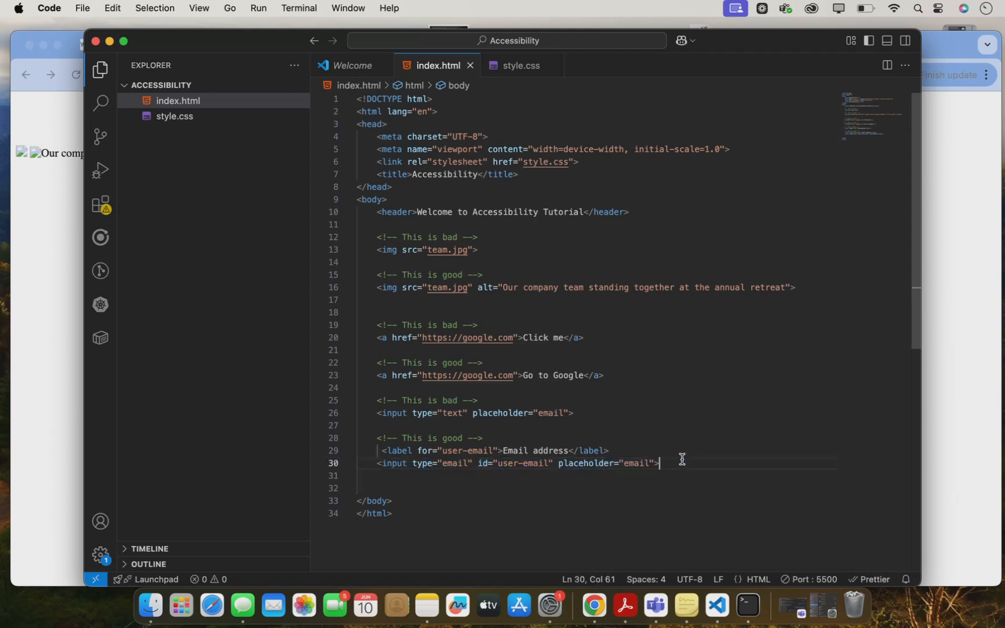
drag(656, 463, 367, 448)
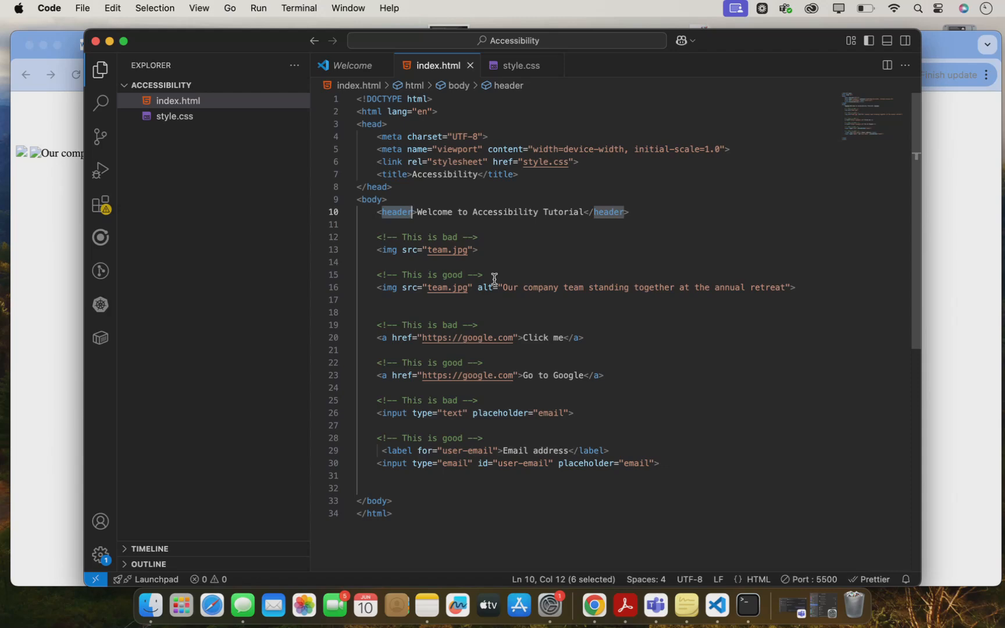
scroll(down, 3)
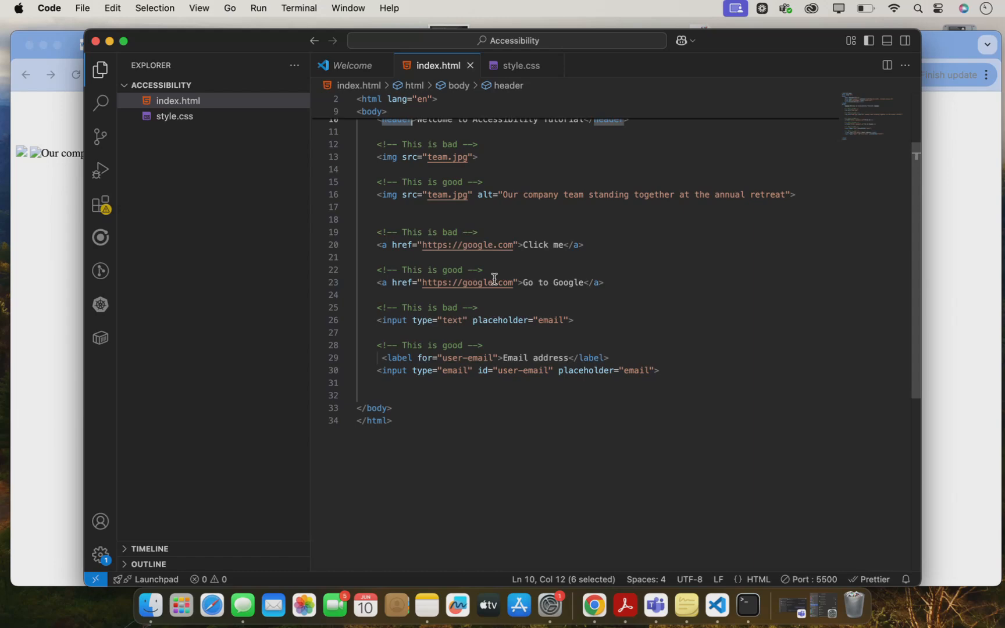
scroll(down, 3)
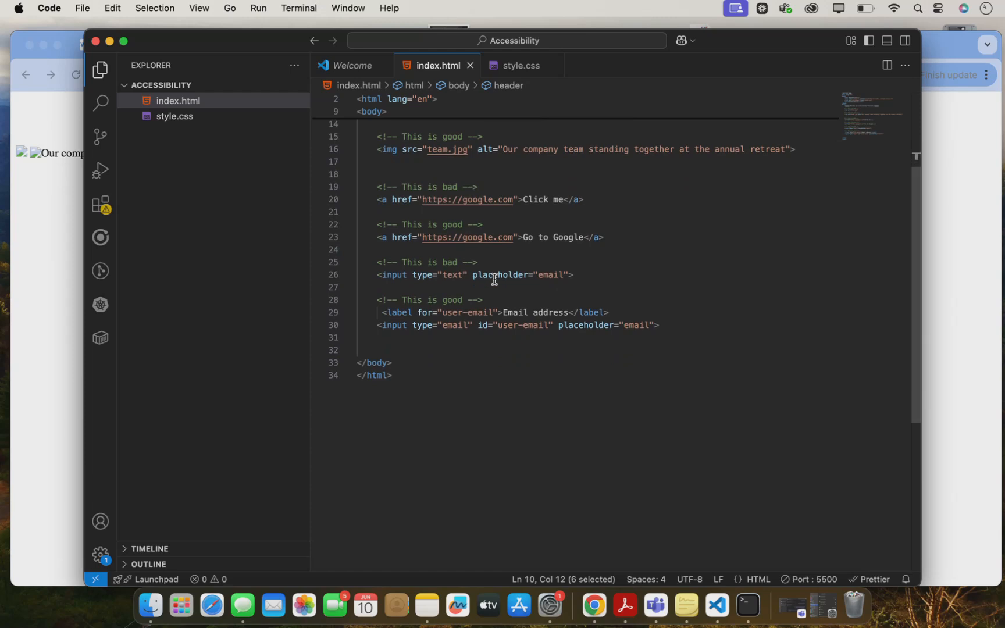
mouse_move(512, 275)
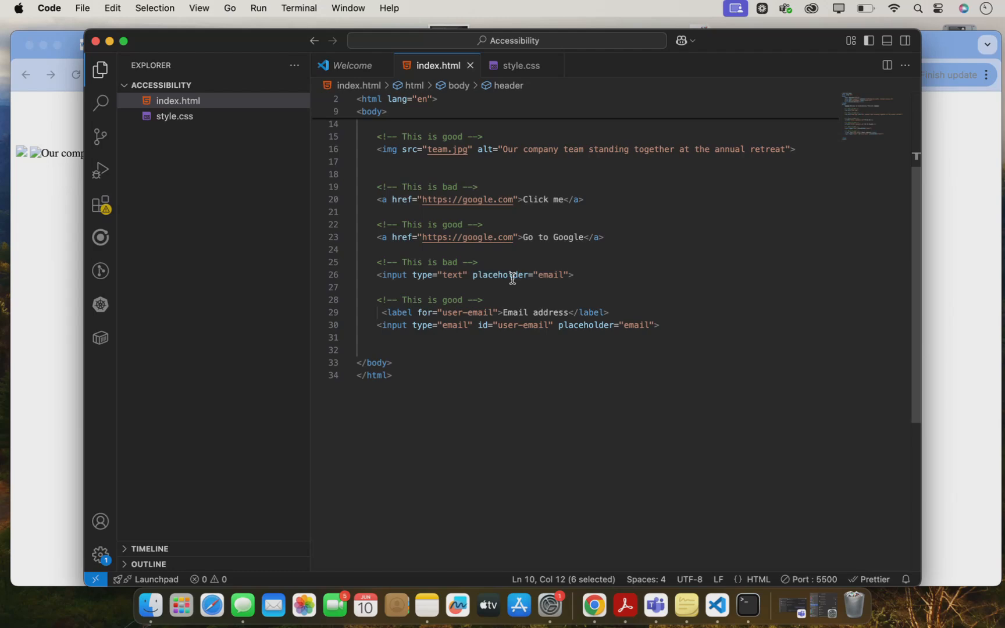
mouse_move(536, 275)
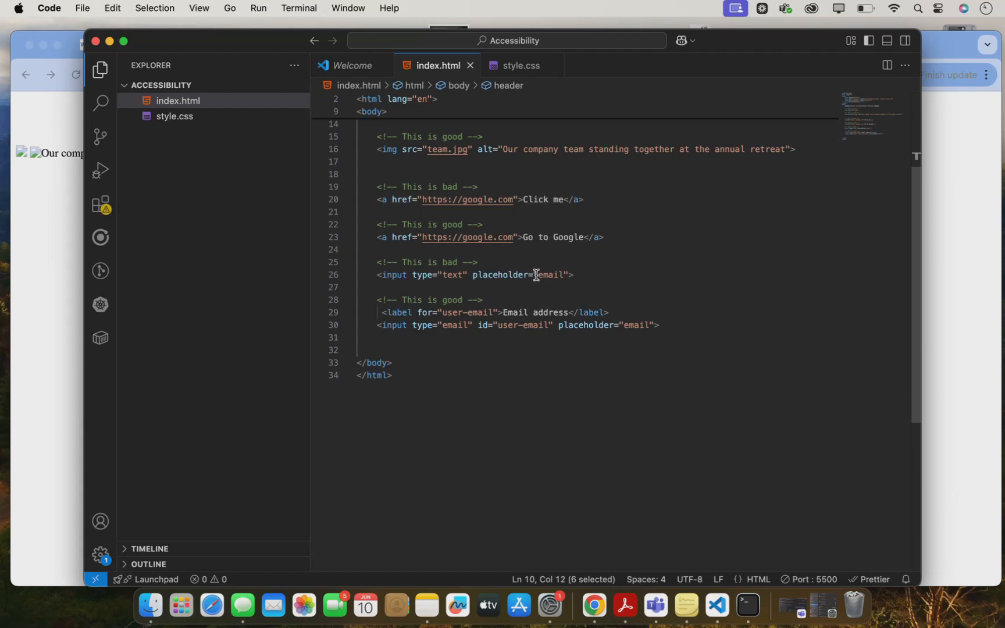
mouse_move(551, 274)
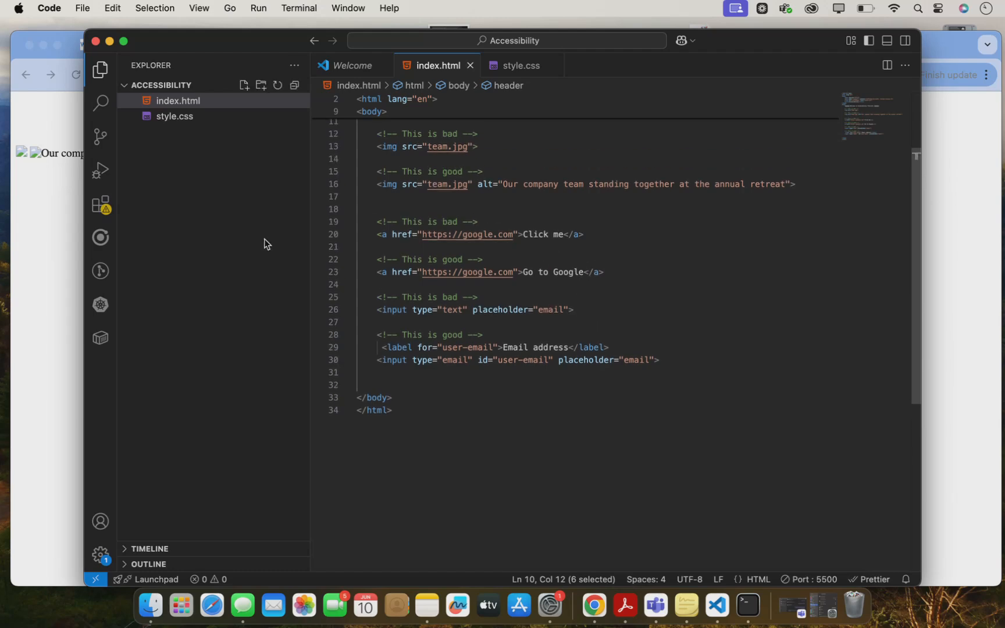
mouse_move(33, 247)
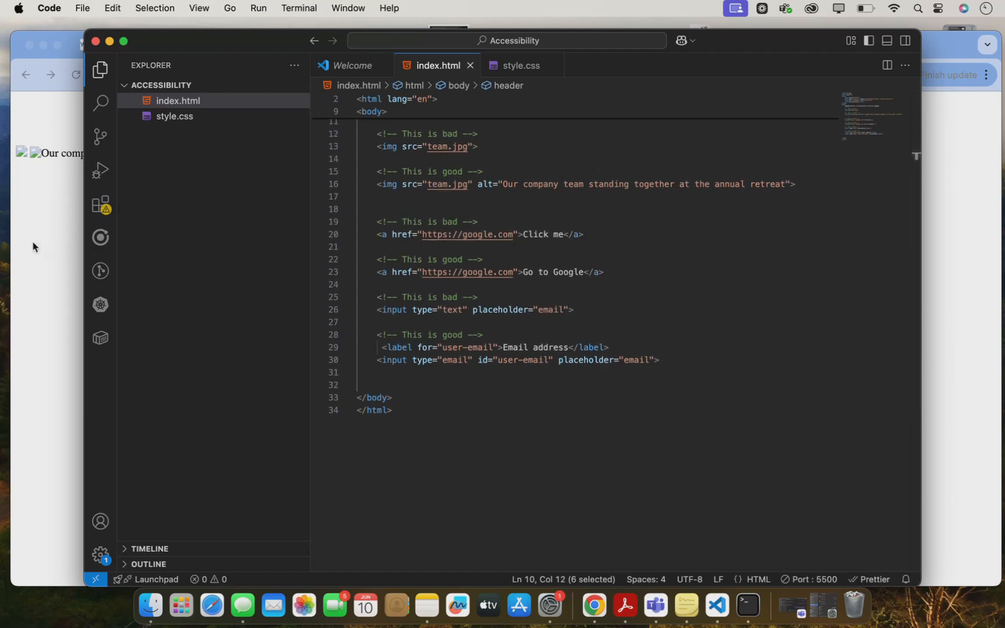